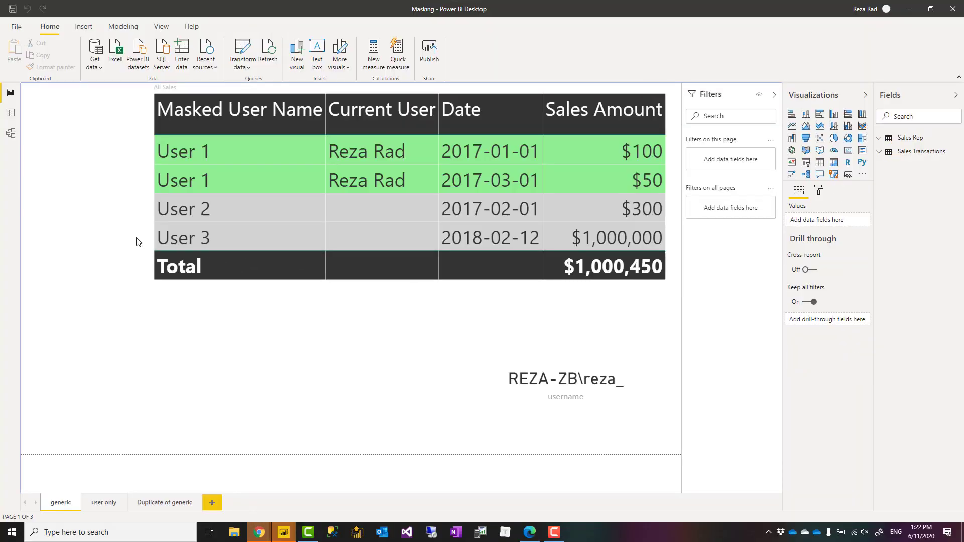
pyautogui.moveTo(521, 59)
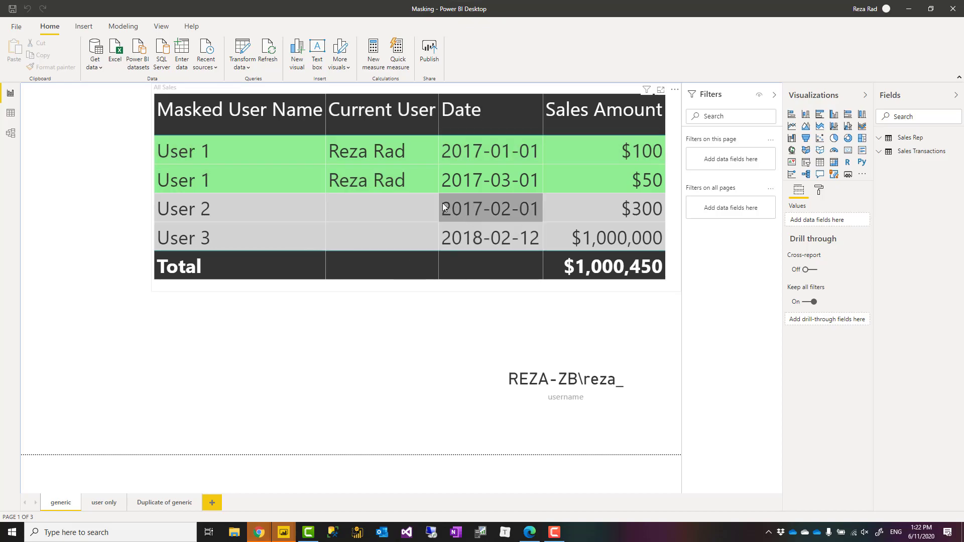
pyautogui.moveTo(447, 152)
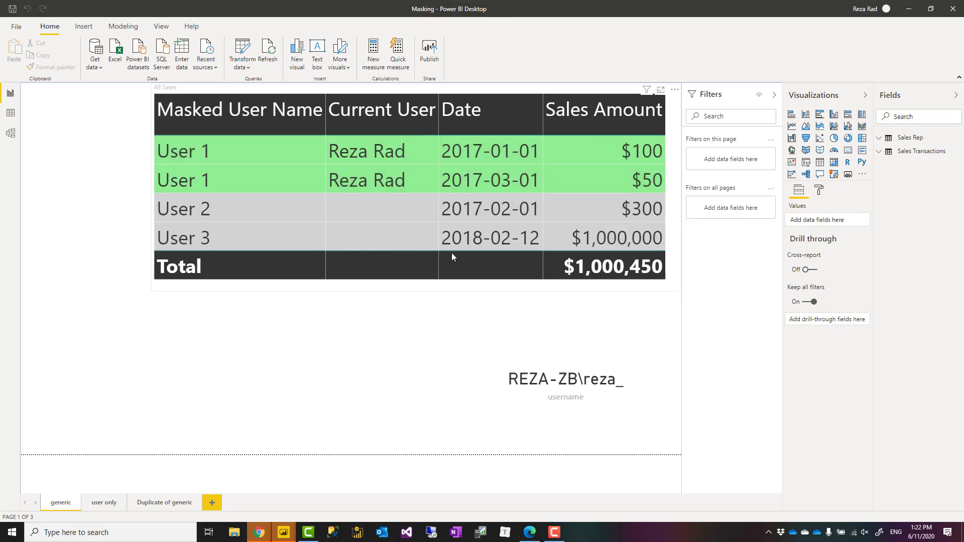
pyautogui.moveTo(210, 251)
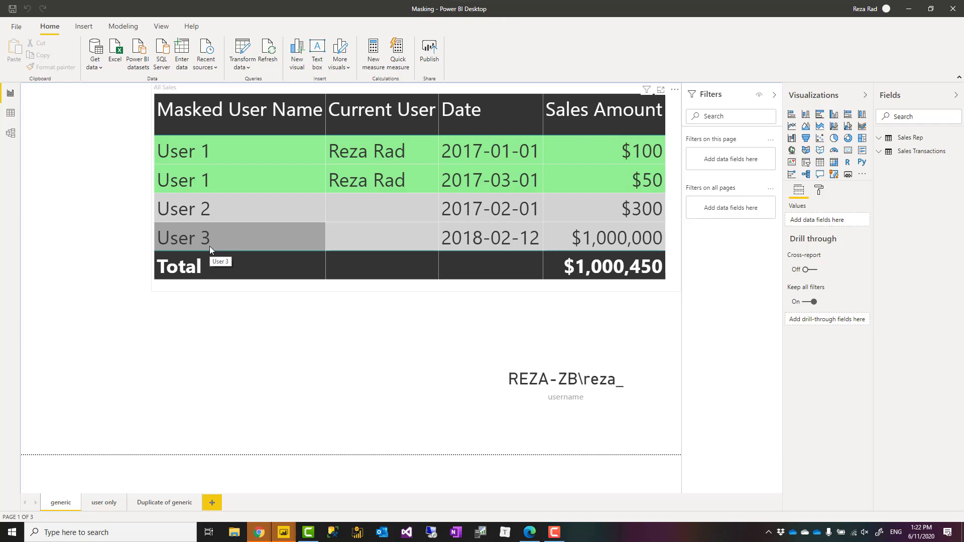
pyautogui.moveTo(587, 208)
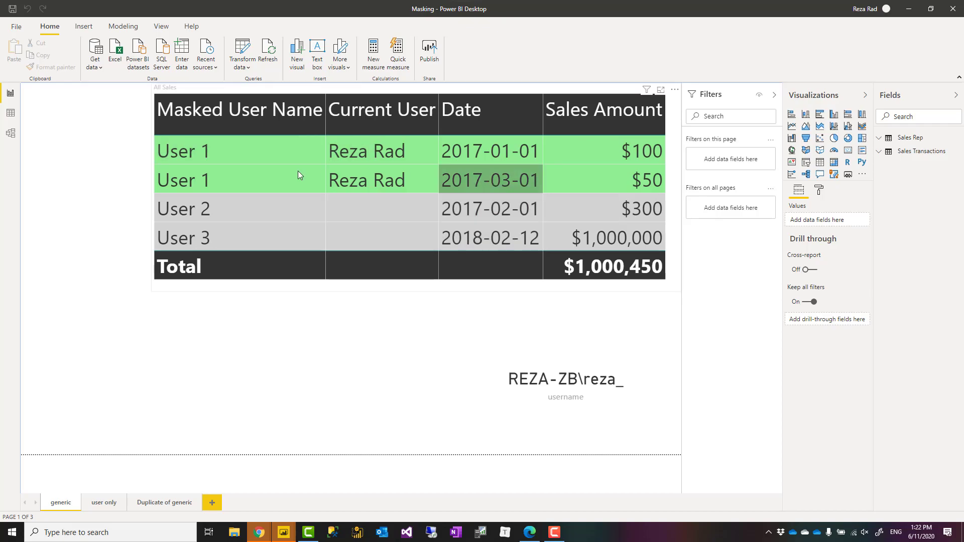
pyautogui.moveTo(200, 221)
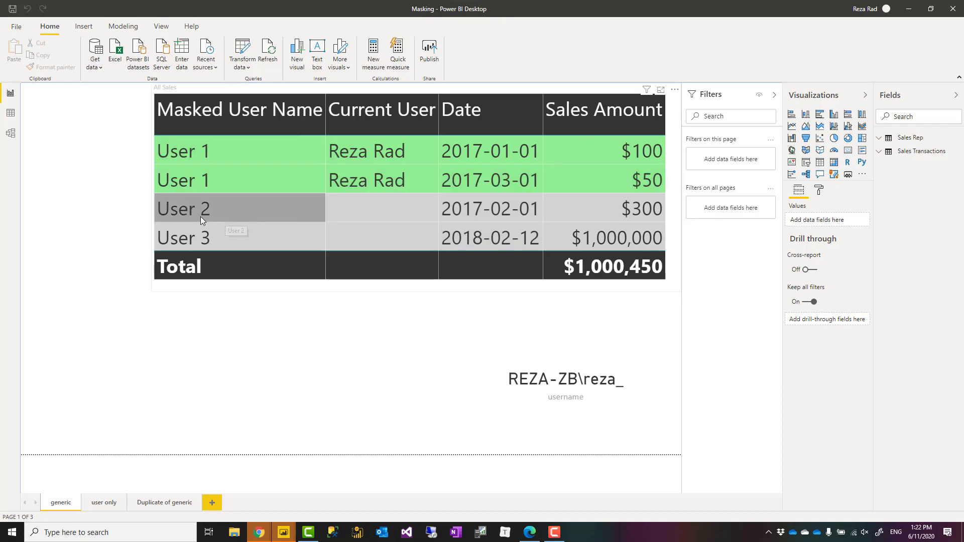
pyautogui.moveTo(392, 256)
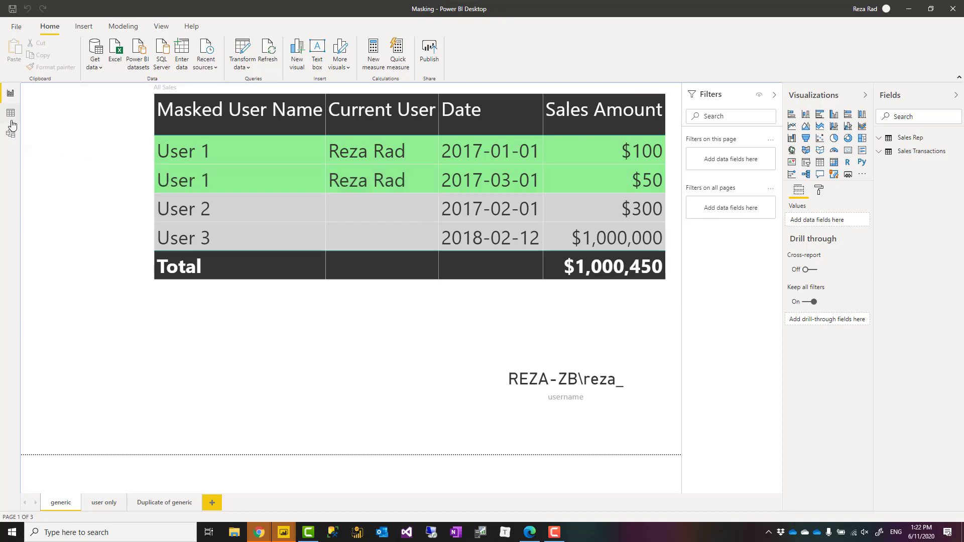
# Glance at the model diagram, then bring the 'live connection to masking - with access to the confidential data' report forward.
pyautogui.click(11, 131)
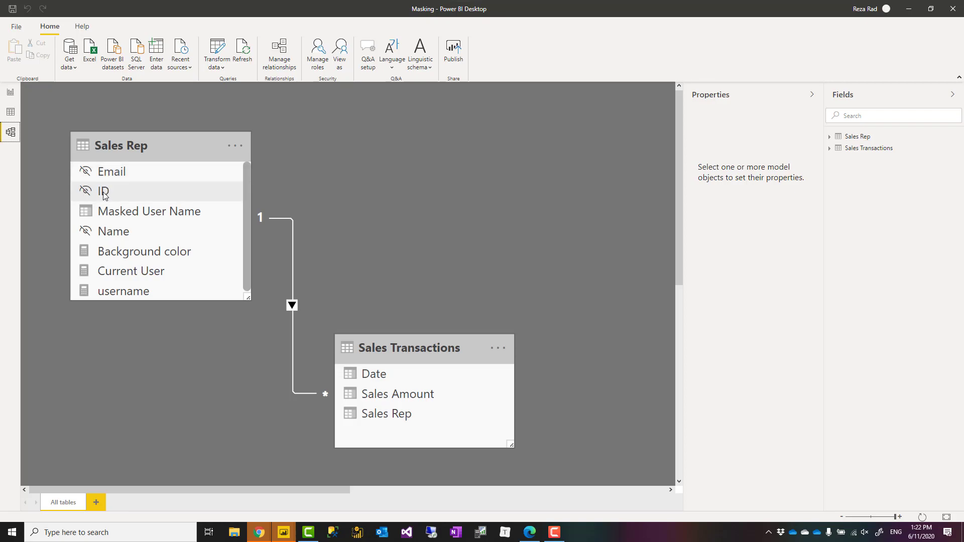
pyautogui.moveTo(142, 270)
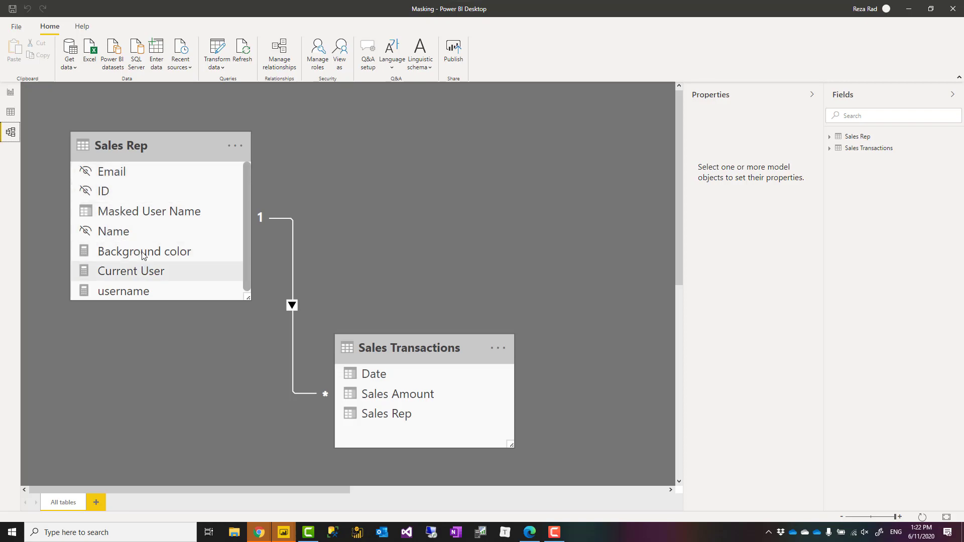
pyautogui.moveTo(13, 93)
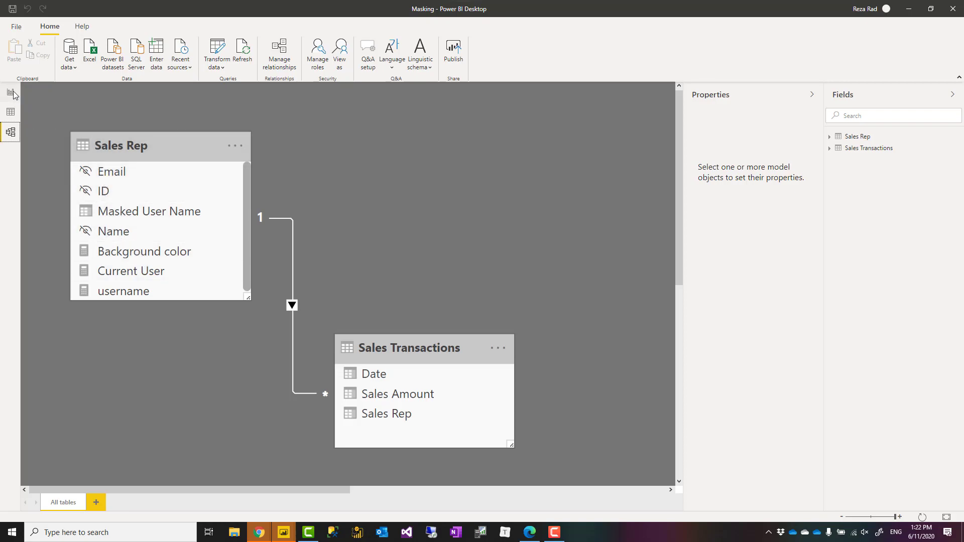
pyautogui.click(10, 92)
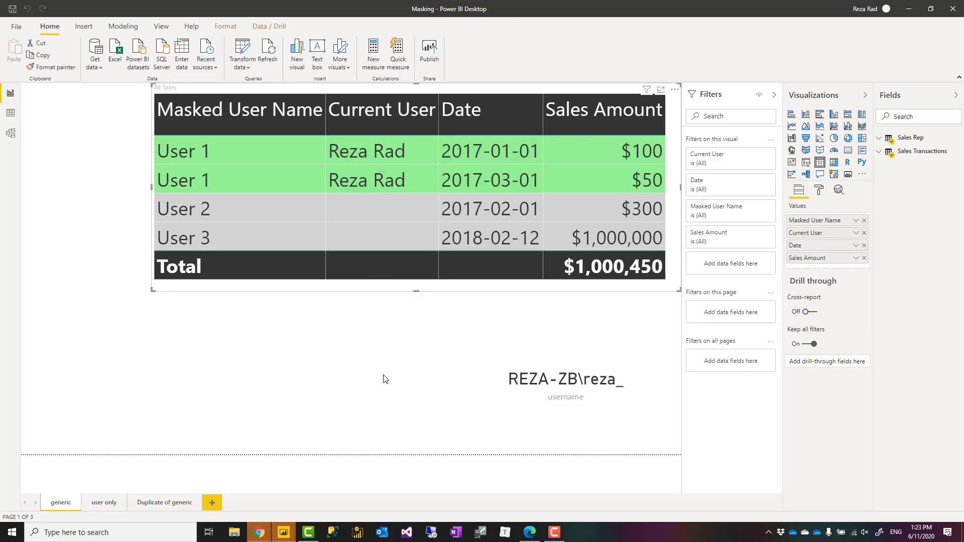
pyautogui.moveTo(365, 399)
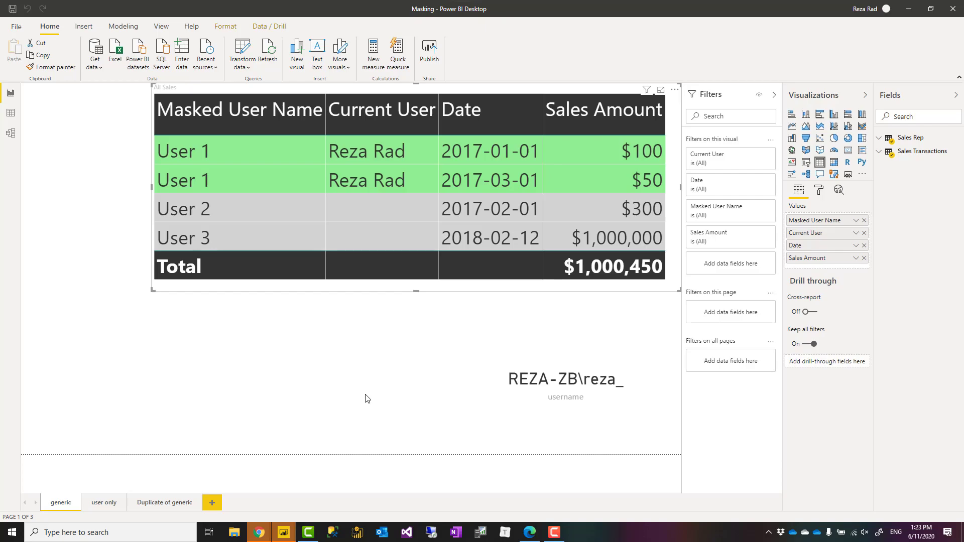
pyautogui.moveTo(348, 432)
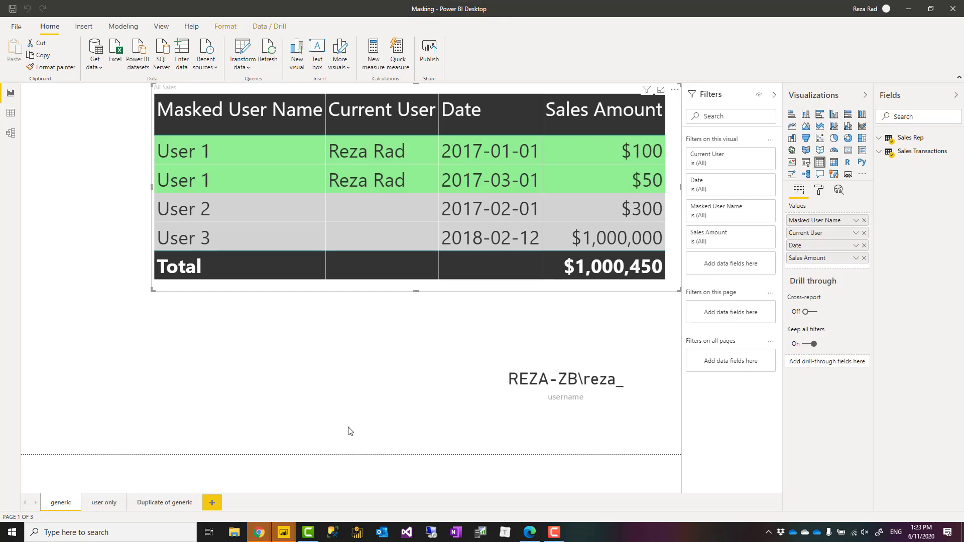
pyautogui.moveTo(319, 478)
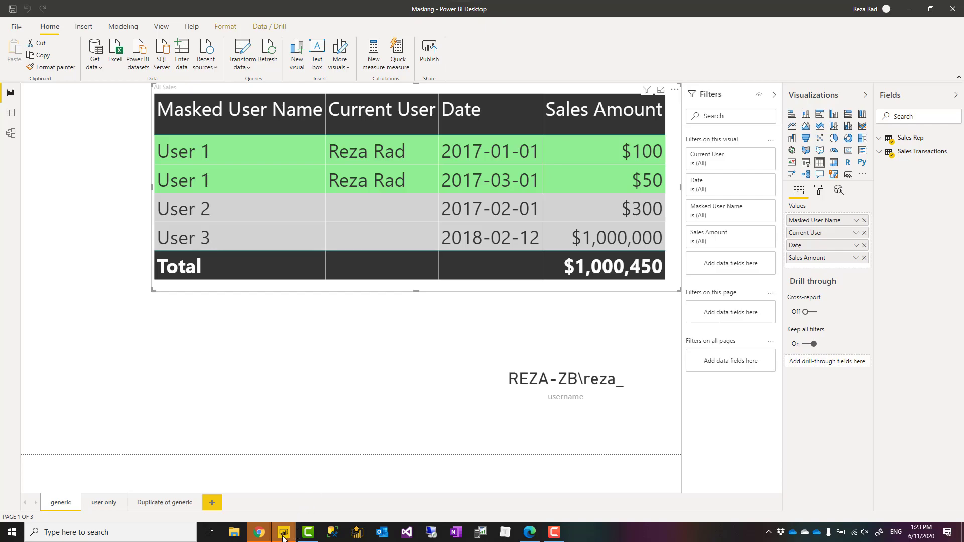
pyautogui.moveTo(283, 532)
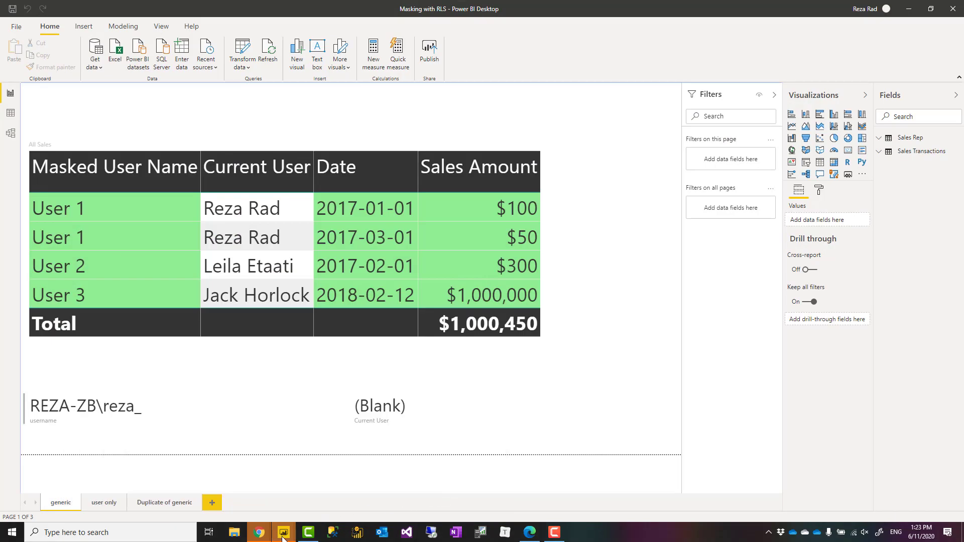
pyautogui.moveTo(250, 379)
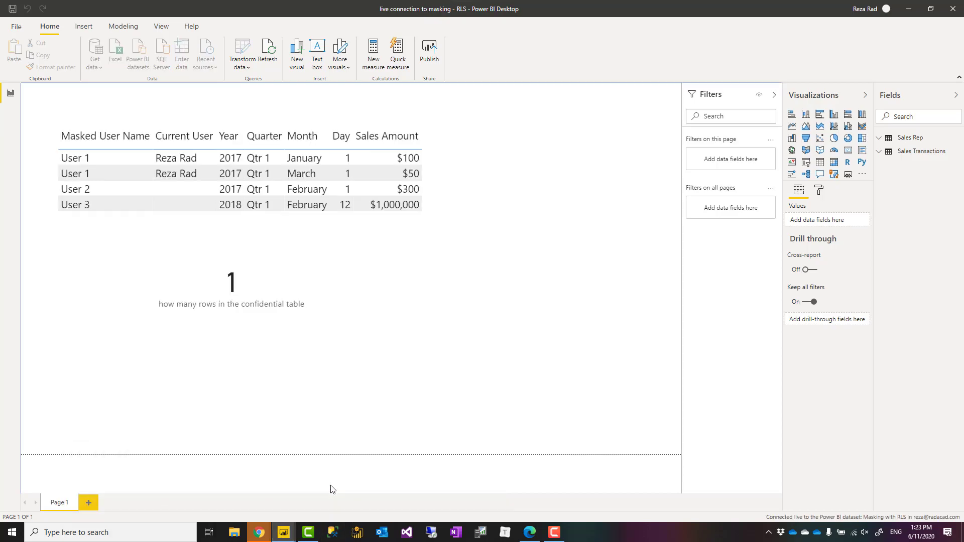
pyautogui.click(231, 283)
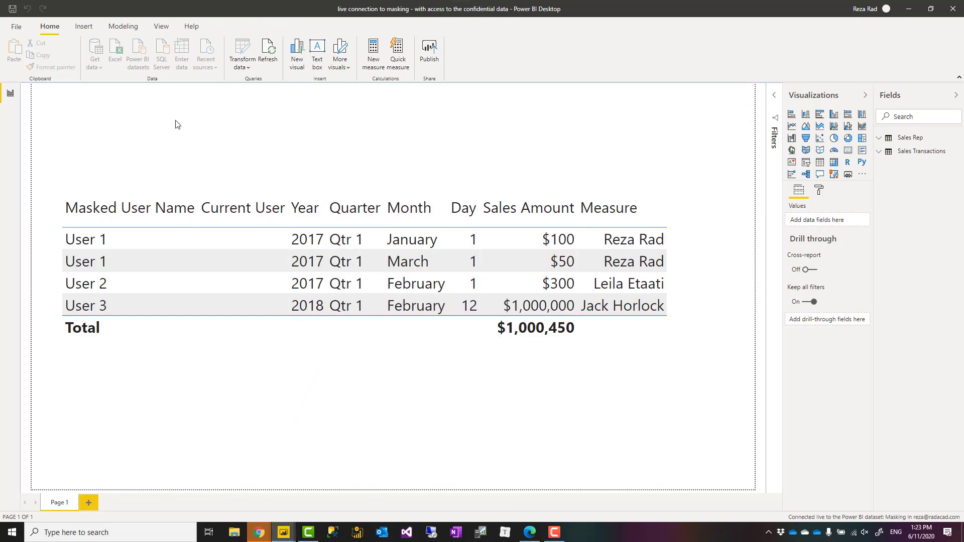
pyautogui.moveTo(887, 525)
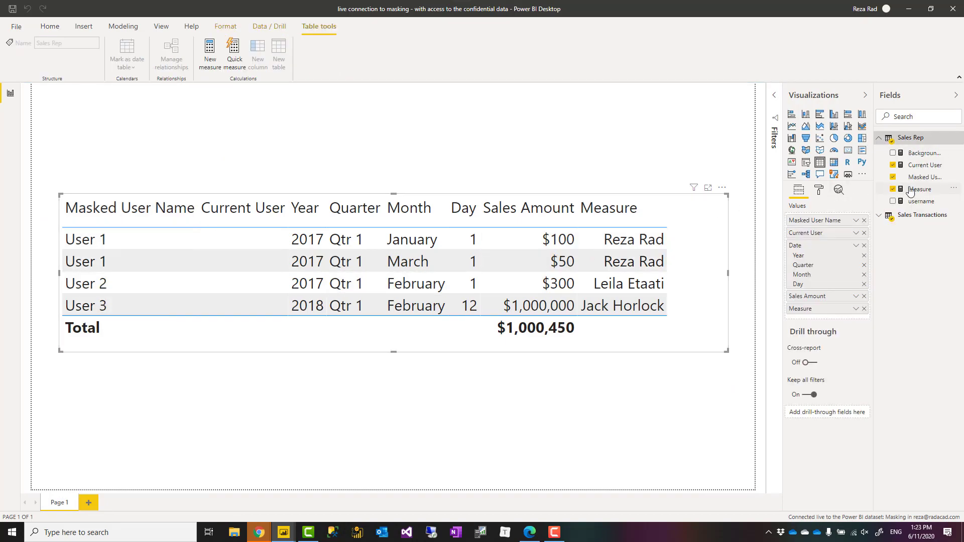
# Edit Measure to IF(SUM('Sales Transactions'[Sales Amount]), SELECTEDVALUE('Sales Rep'[Name])) and view it in the table.
pyautogui.click(920, 189)
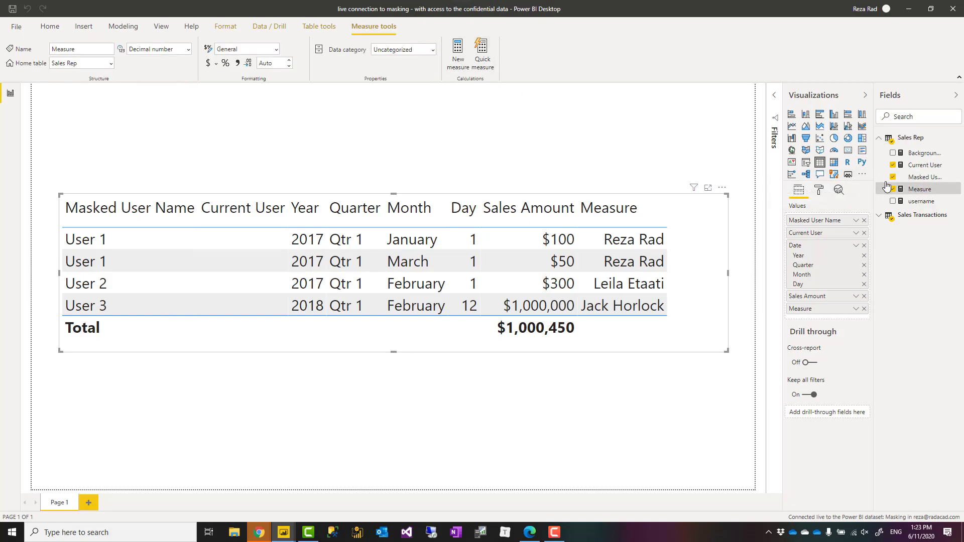
pyautogui.click(920, 189)
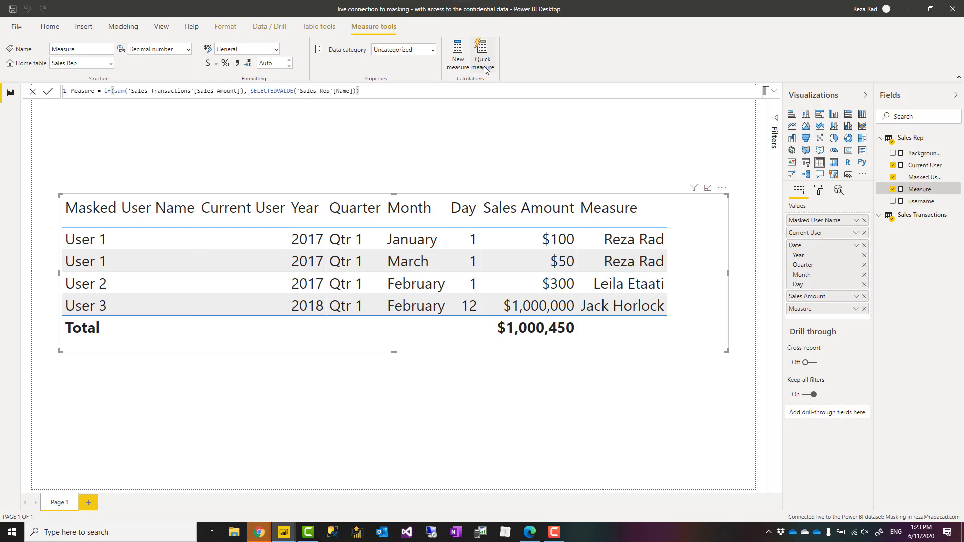
pyautogui.moveTo(457, 52)
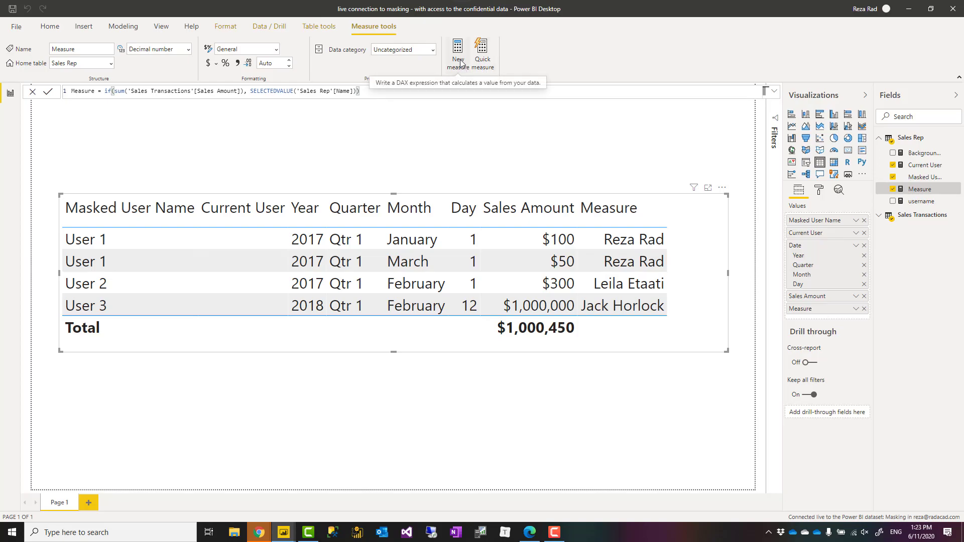
pyautogui.moveTo(528, 115)
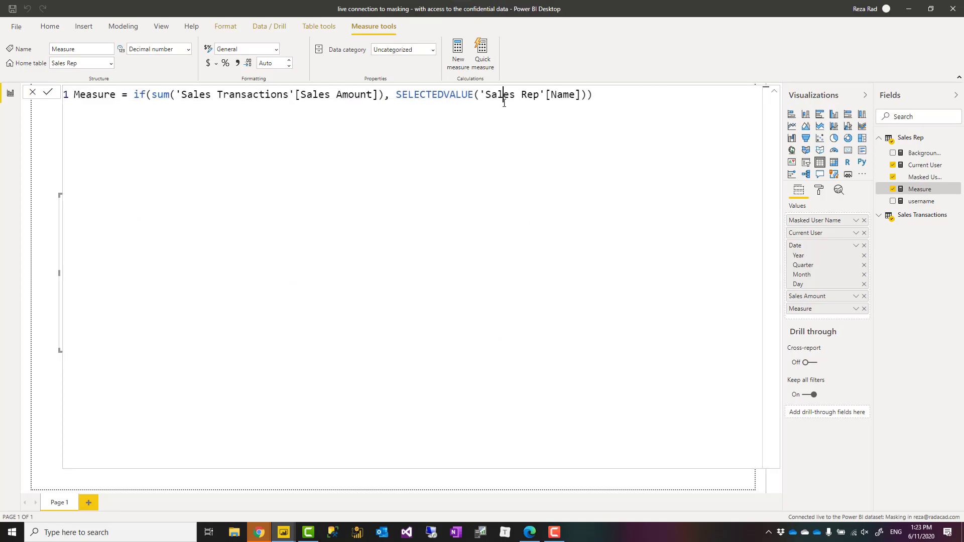
pyautogui.doubleClick(530, 94)
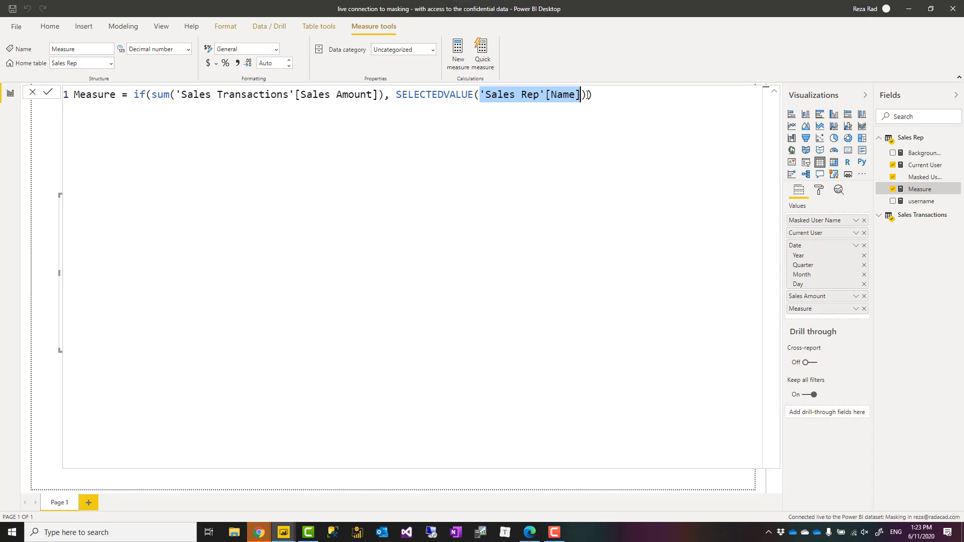
pyautogui.write('nam')
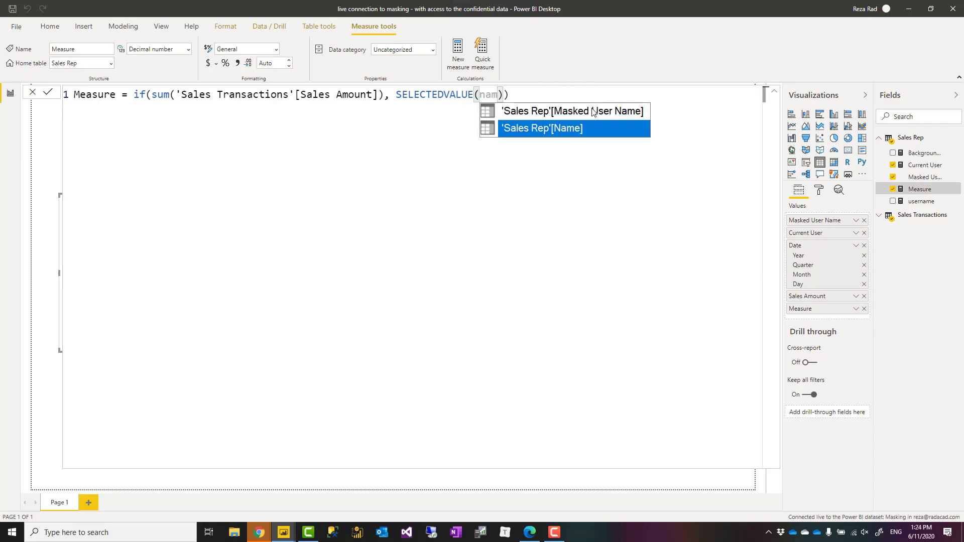
pyautogui.write('sa')
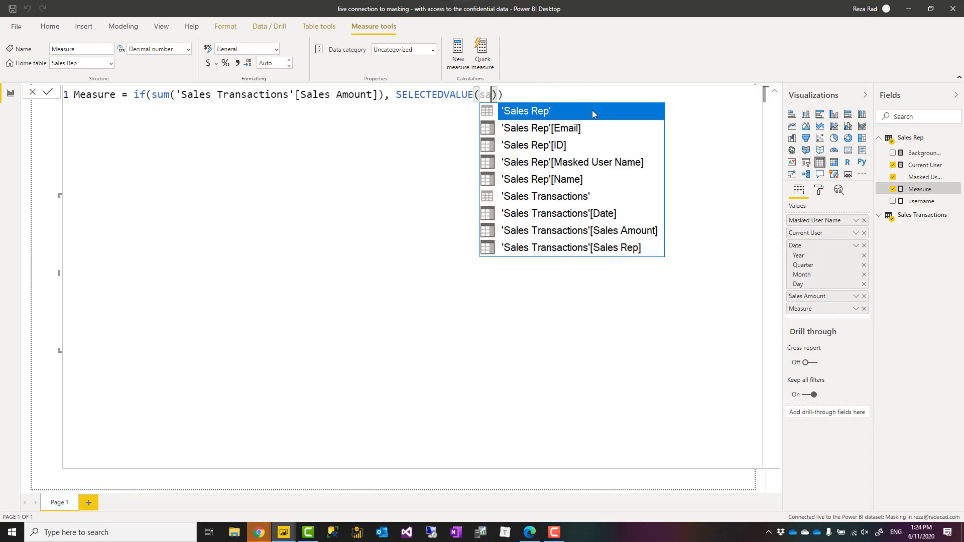
pyautogui.write('les')
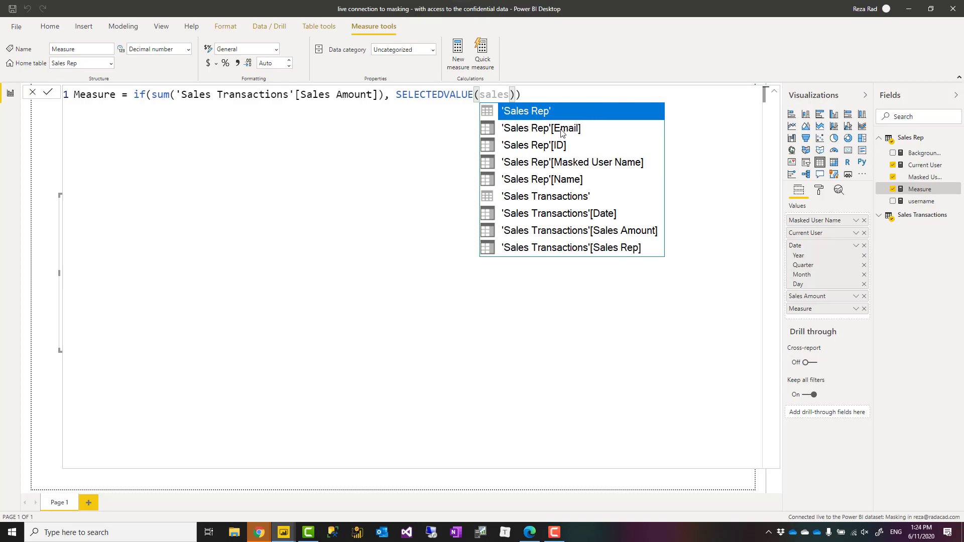
pyautogui.moveTo(560, 190)
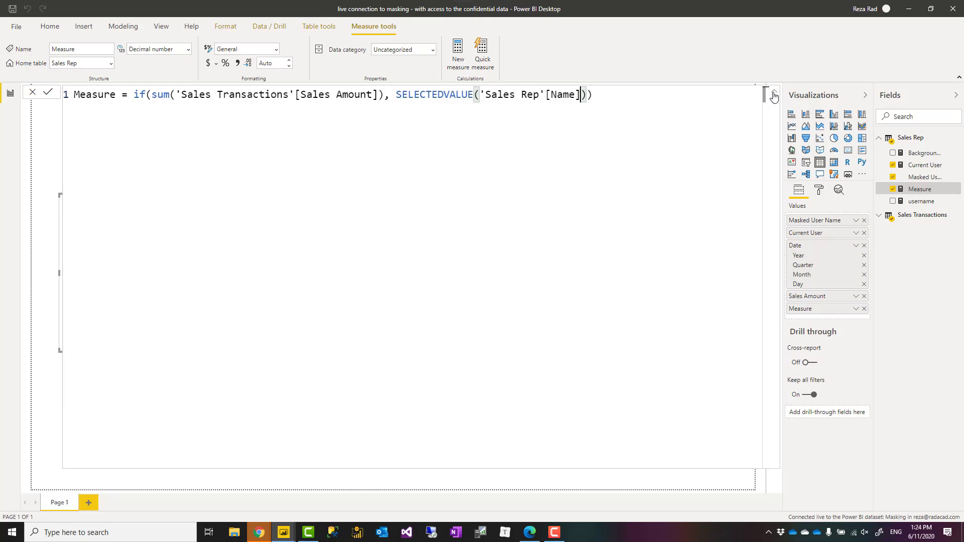
pyautogui.click(774, 97)
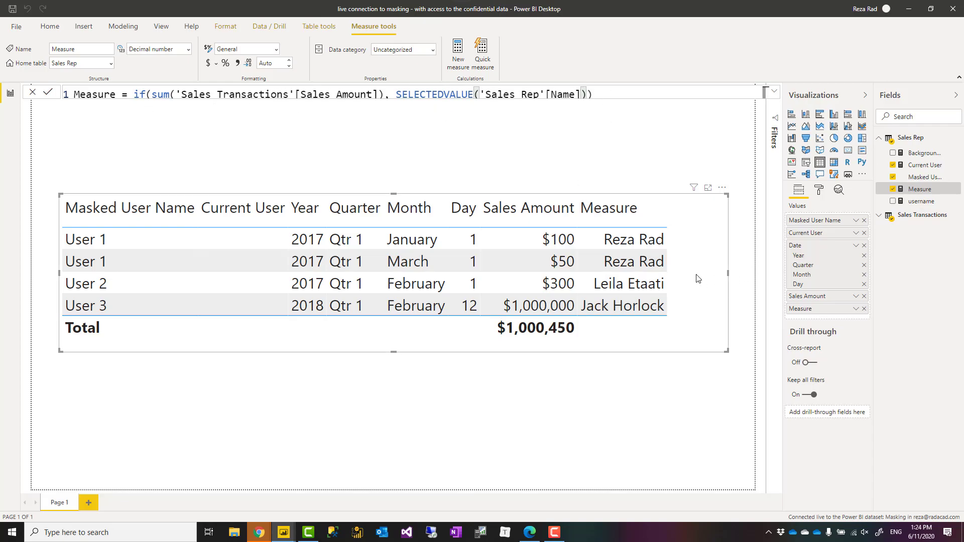
pyautogui.click(632, 239)
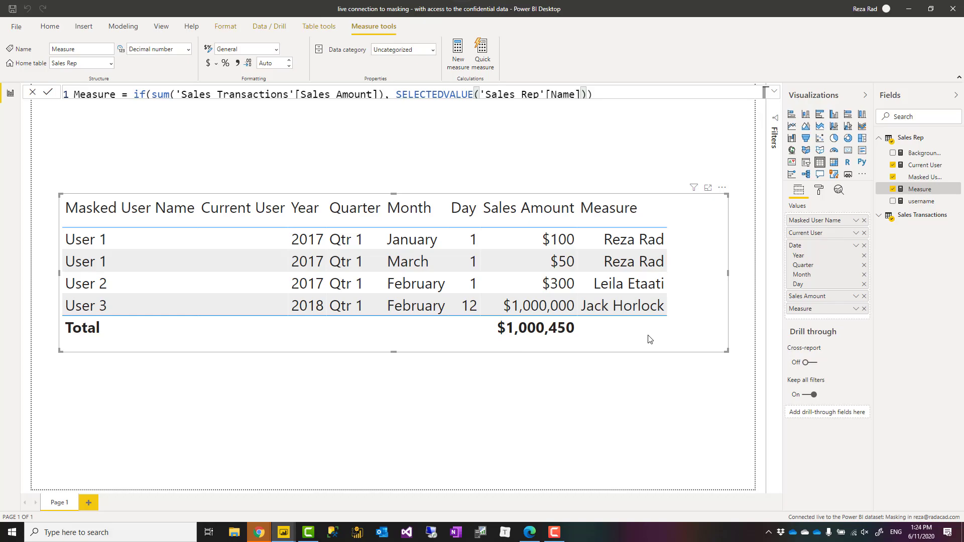
pyautogui.moveTo(537, 386)
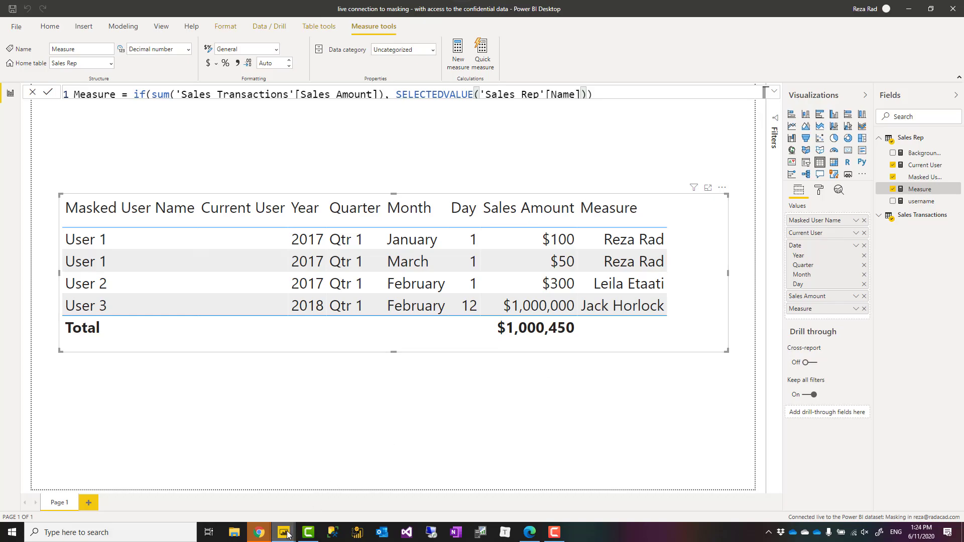
pyautogui.moveTo(283, 532)
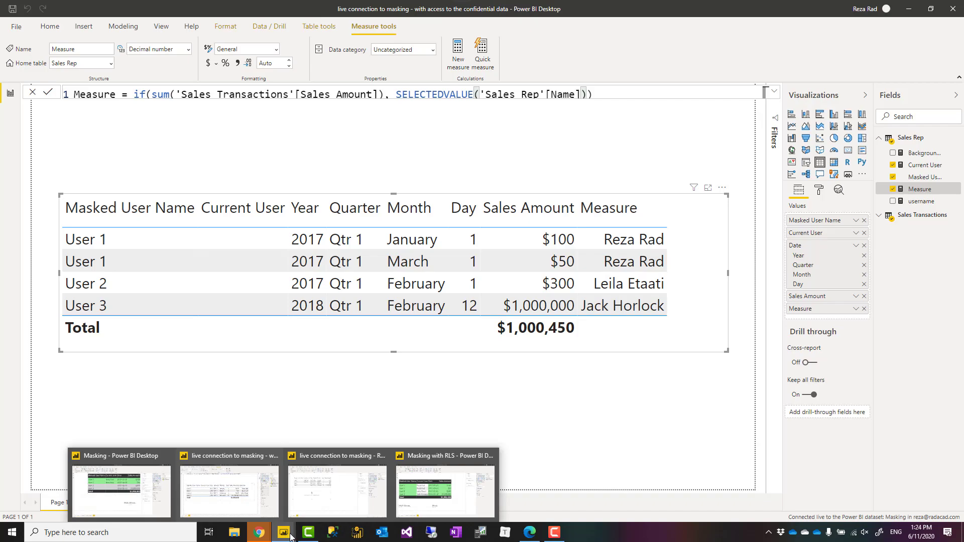
# In the Masking with RLS file, review the Sales Transactions, Current User Table and Sales Rep queries in Power Query Editor.
pyautogui.click(445, 491)
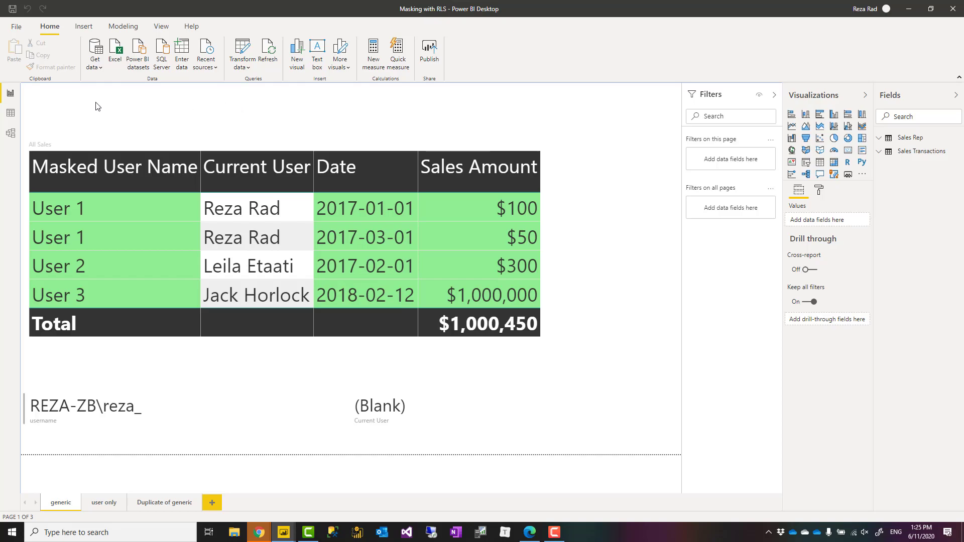
pyautogui.moveTo(11, 126)
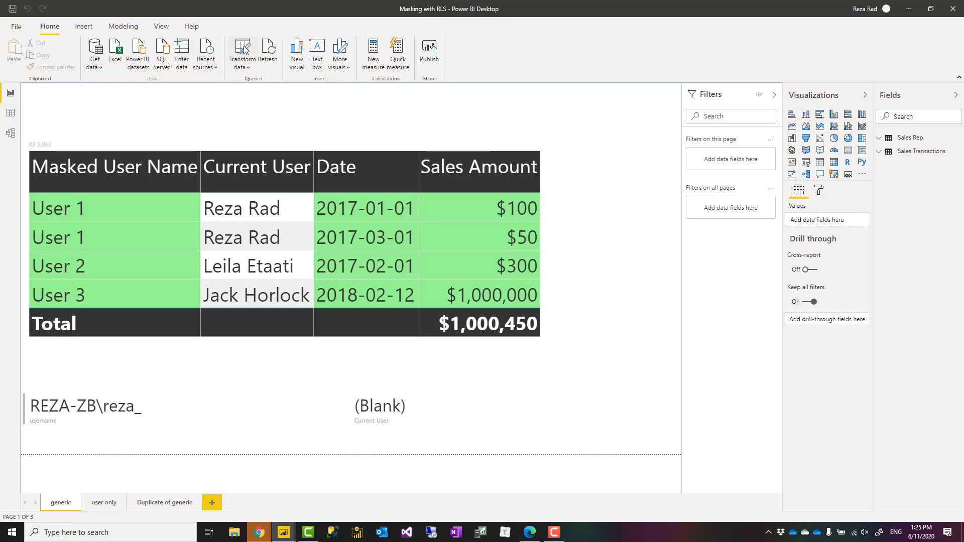
pyautogui.click(242, 52)
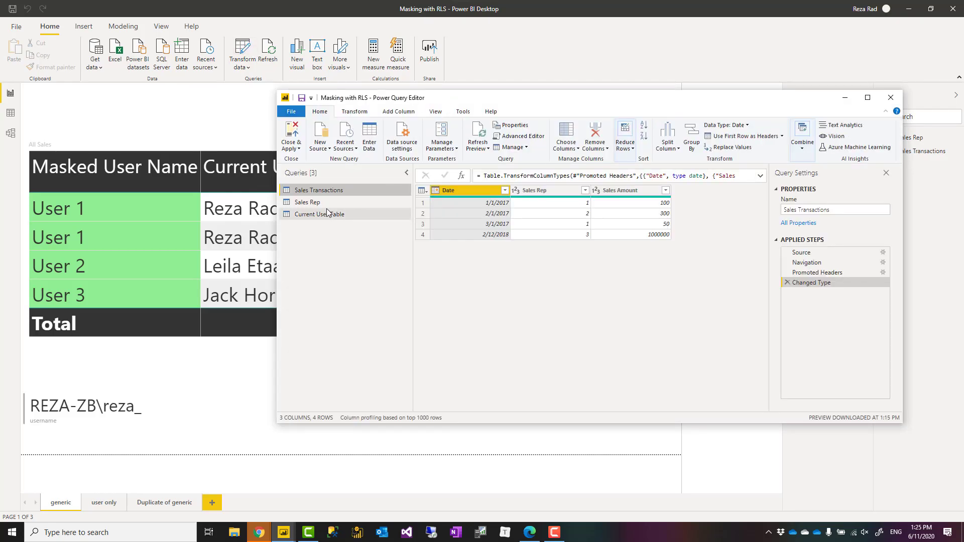
pyautogui.click(306, 201)
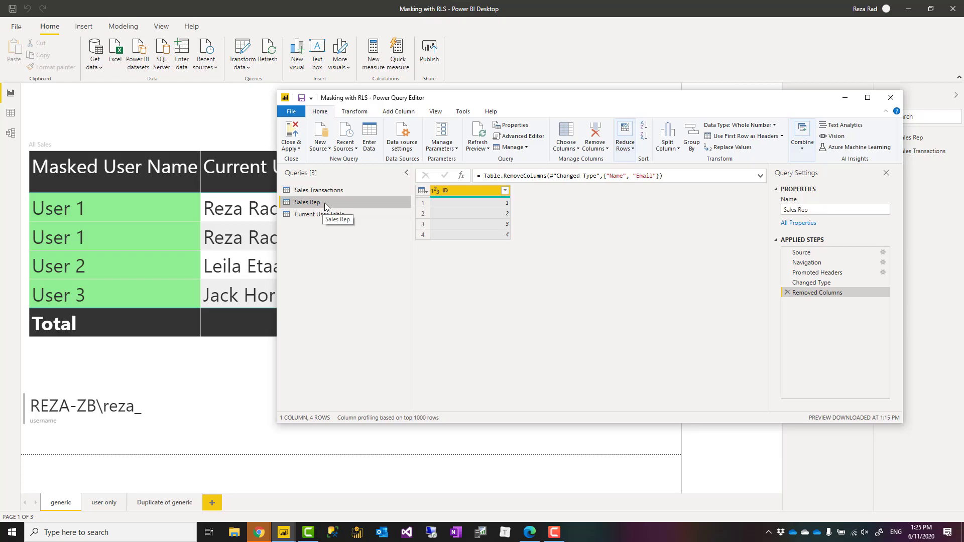
pyautogui.rightClick(307, 202)
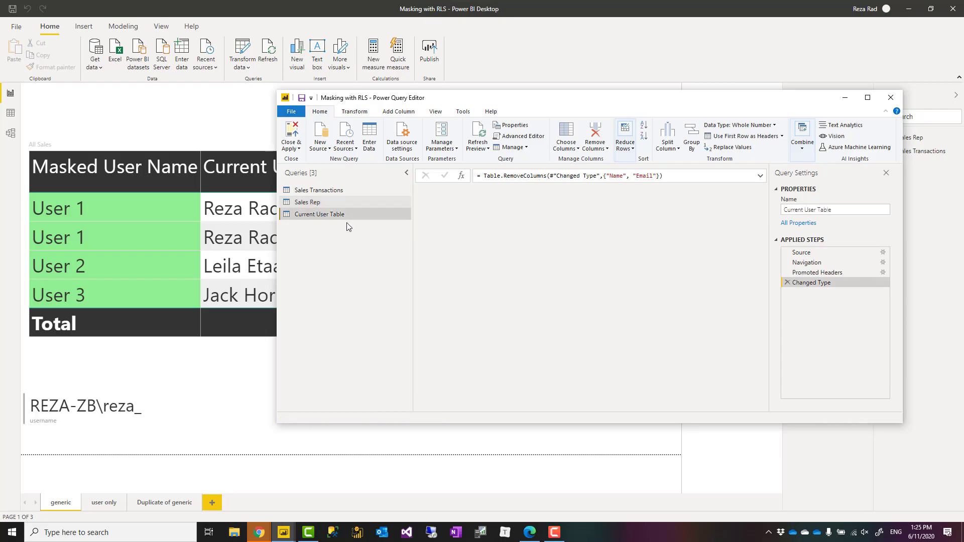
pyautogui.click(318, 214)
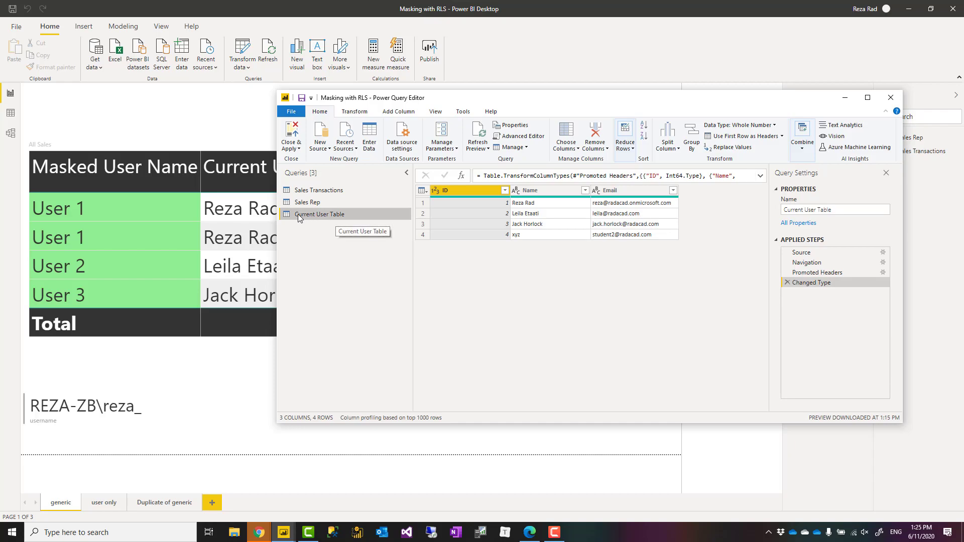
pyautogui.moveTo(338, 220)
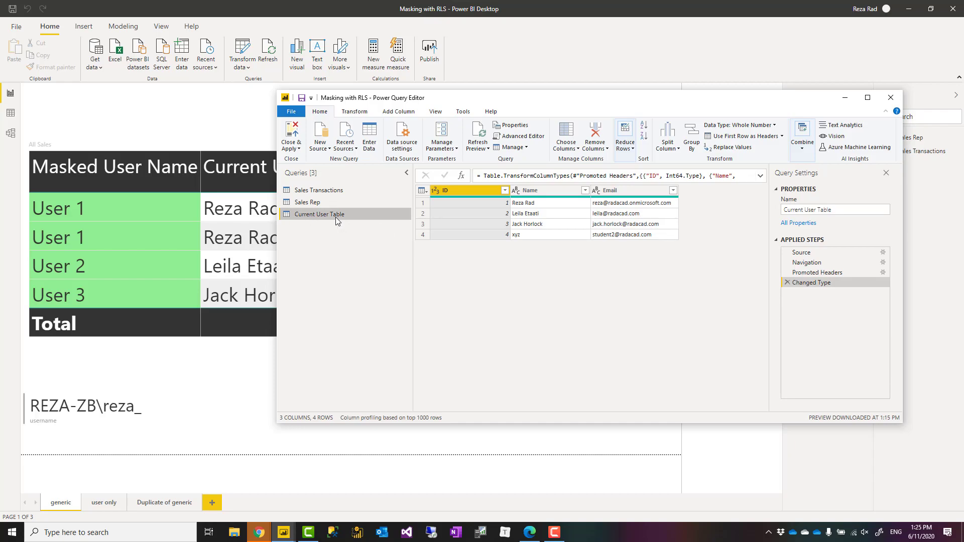
pyautogui.moveTo(564, 236)
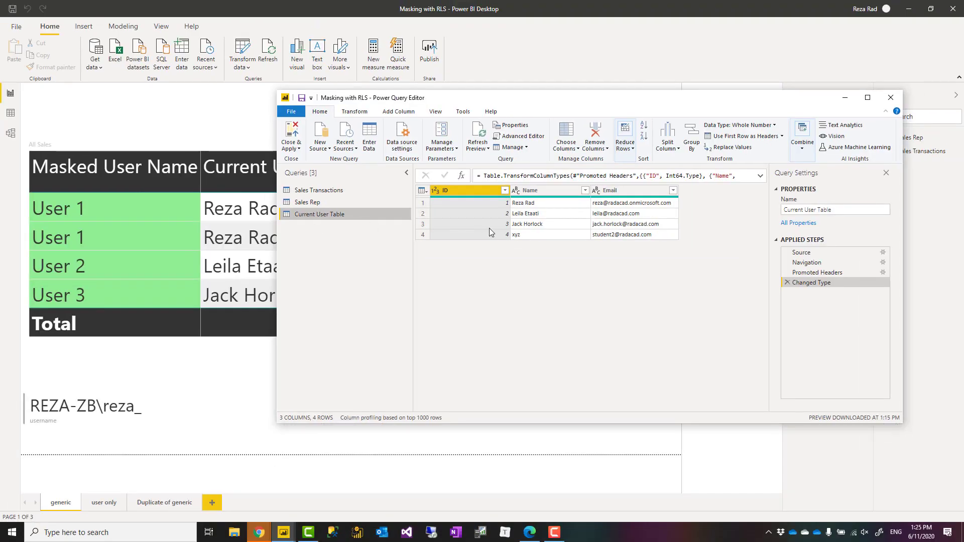
pyautogui.moveTo(319, 214)
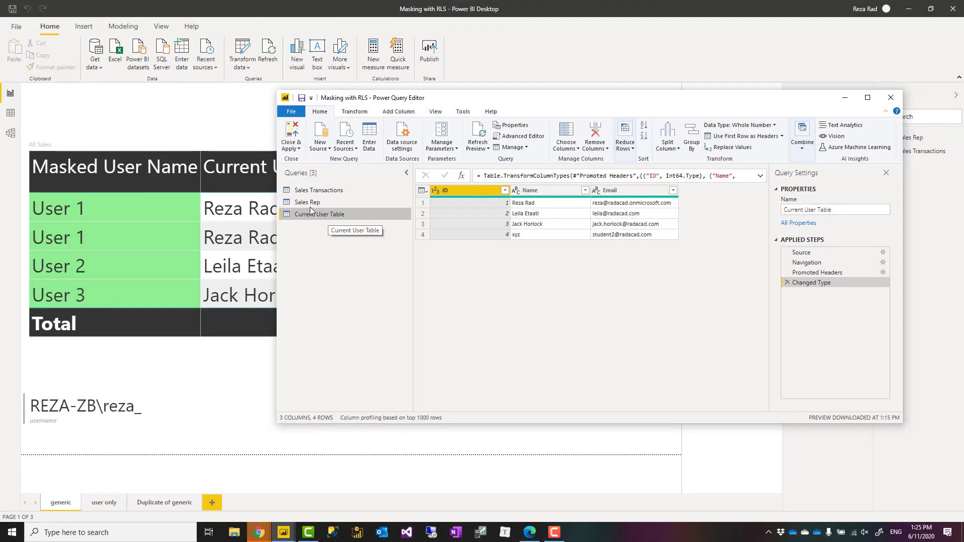
pyautogui.click(308, 201)
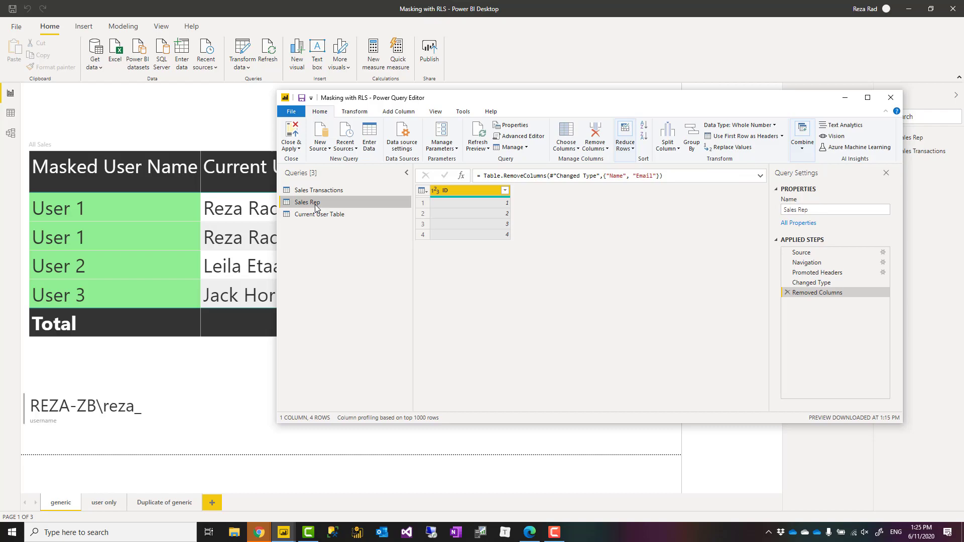
pyautogui.moveTo(681, 191)
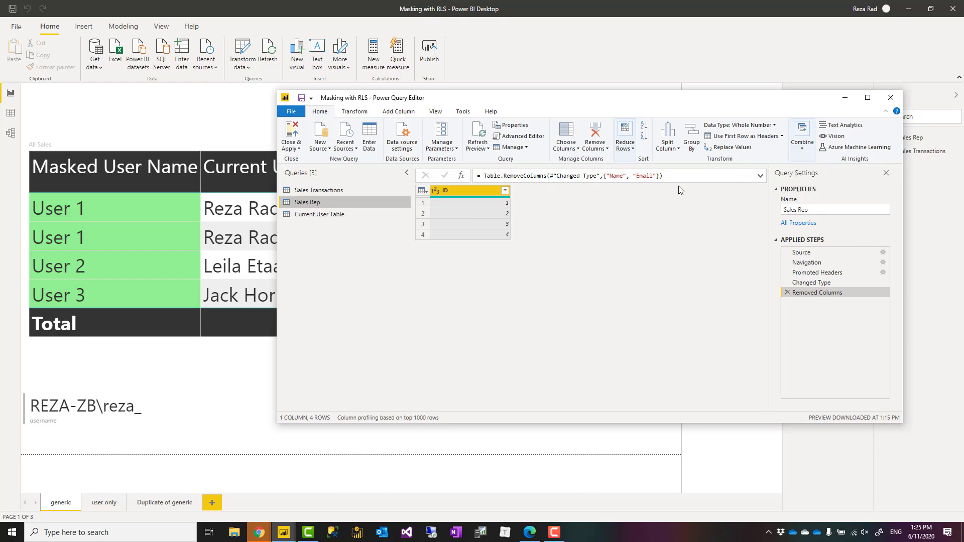
pyautogui.moveTo(517, 212)
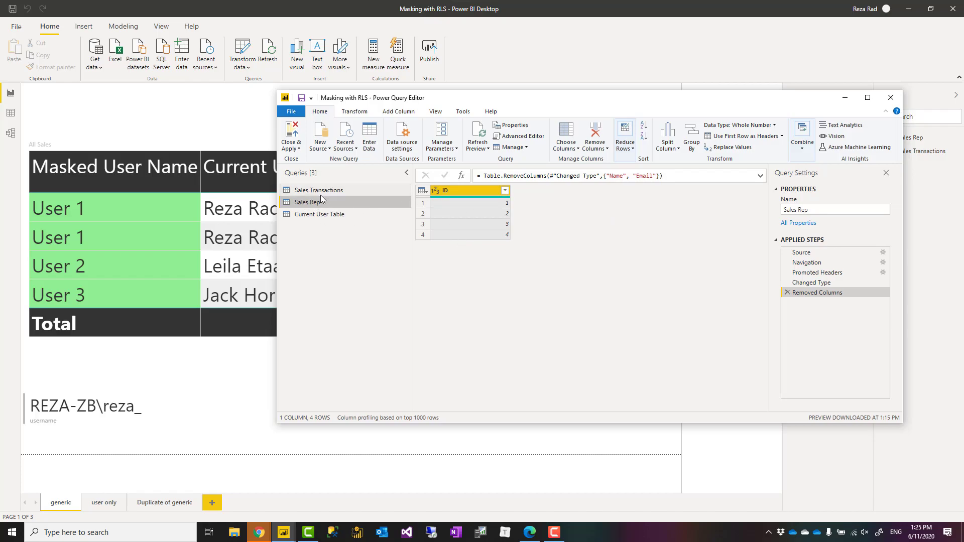
pyautogui.moveTo(527, 221)
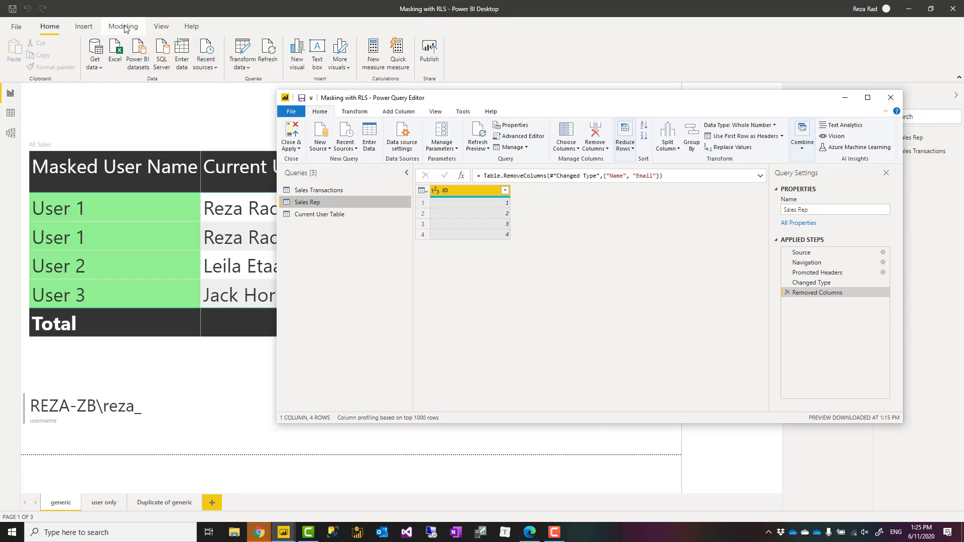
pyautogui.moveTo(480, 231)
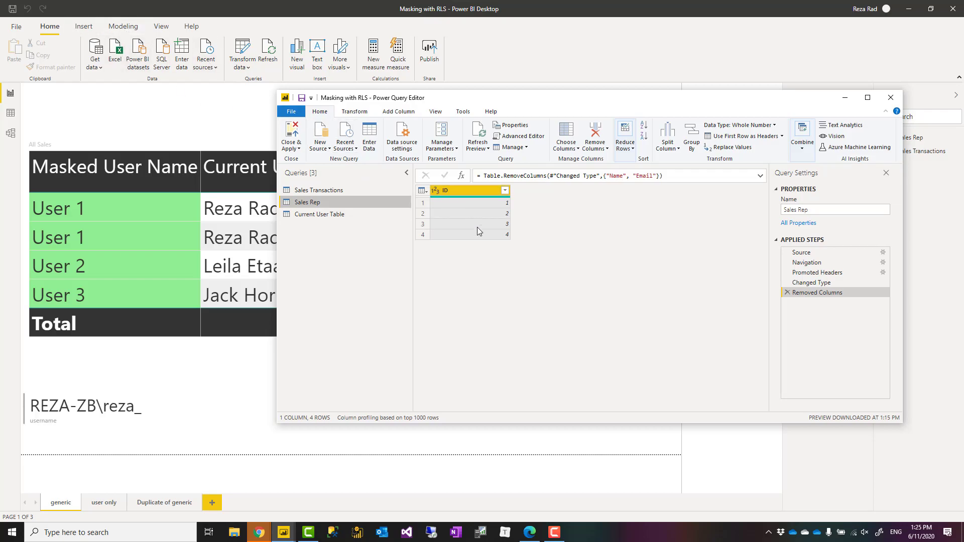
pyautogui.moveTo(584, 193)
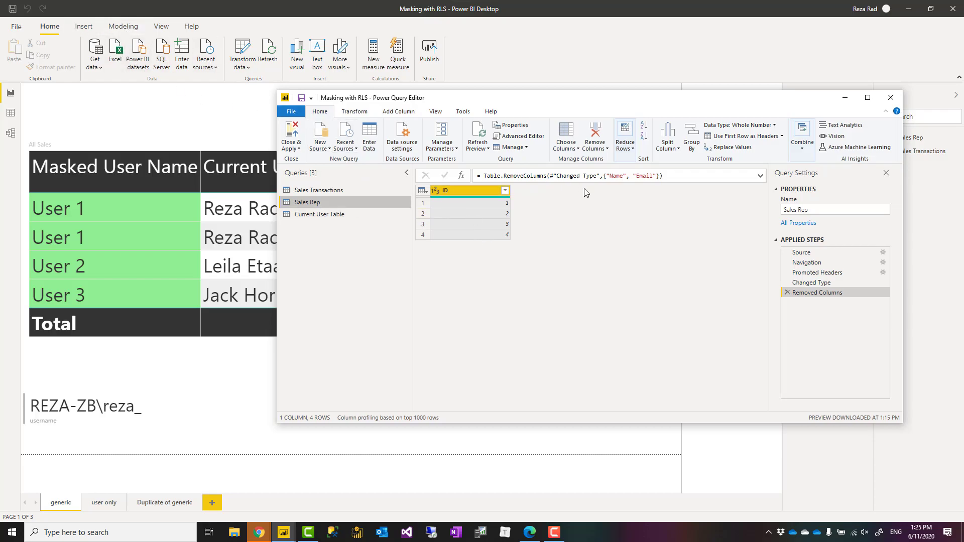
pyautogui.moveTo(377, 234)
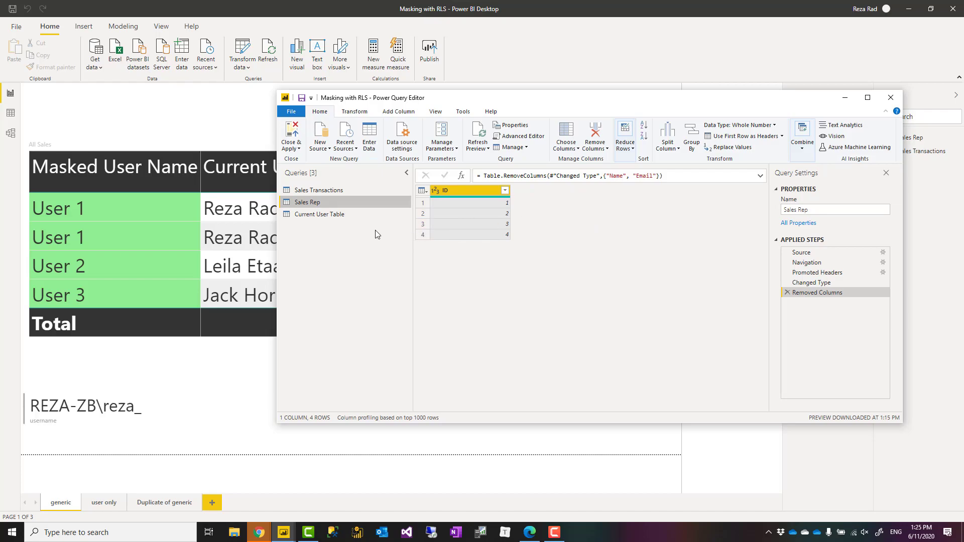
pyautogui.moveTo(373, 229)
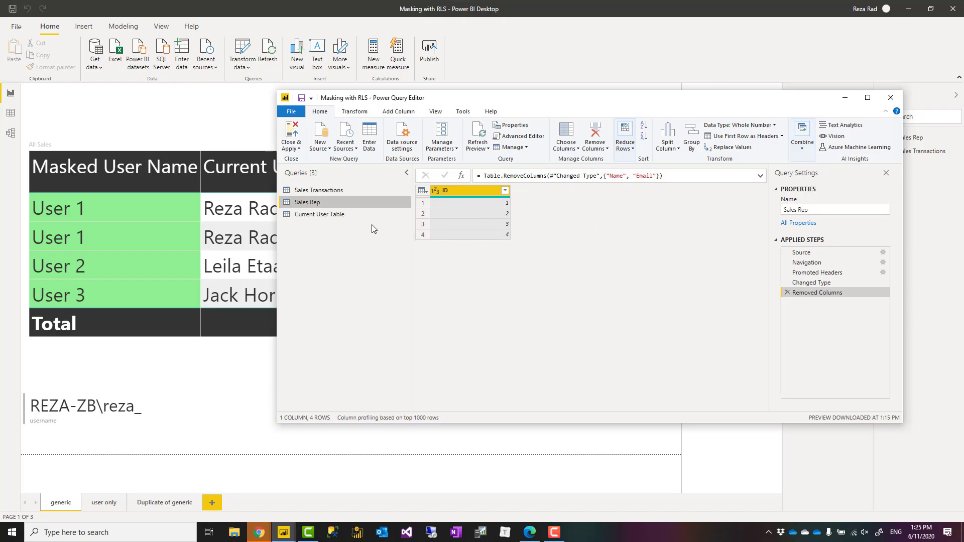
pyautogui.moveTo(458, 149)
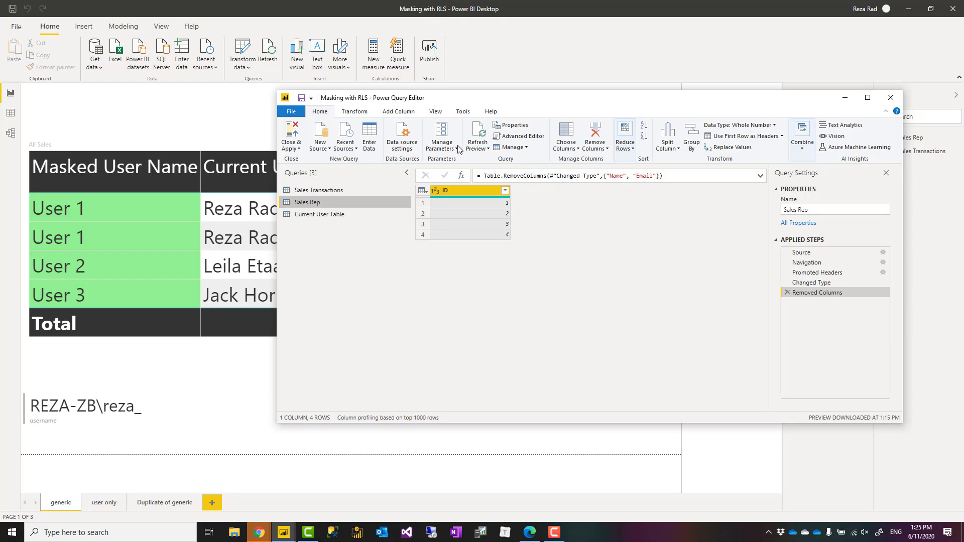
pyautogui.moveTo(370, 166)
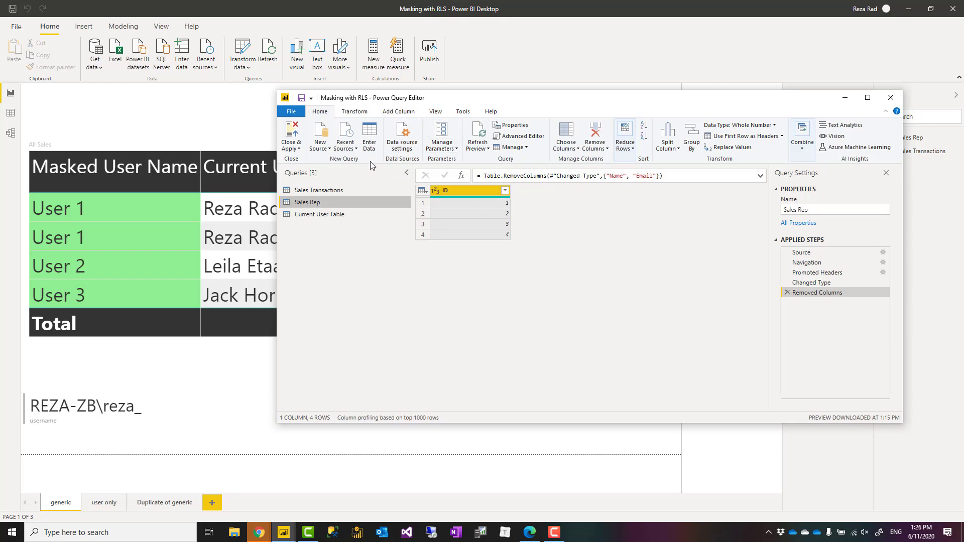
pyautogui.moveTo(524, 205)
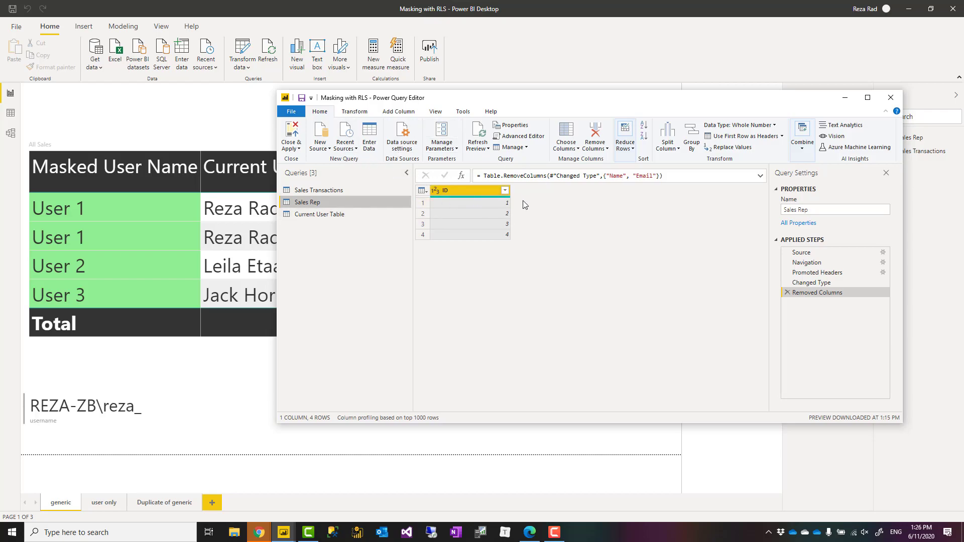
pyautogui.moveTo(563, 200)
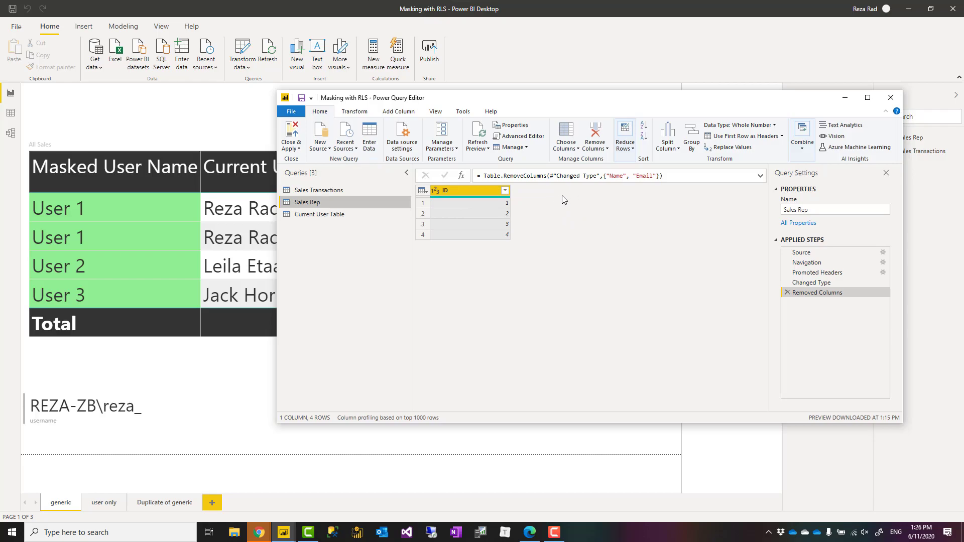
pyautogui.moveTo(318, 214)
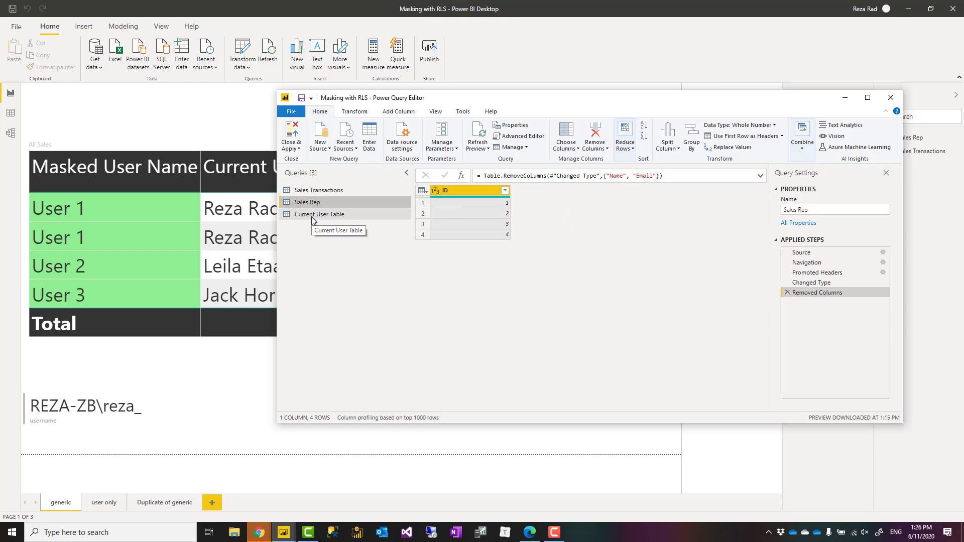
# View the Current User Table query once more, then close Power Query Editor back to the report.
pyautogui.click(320, 214)
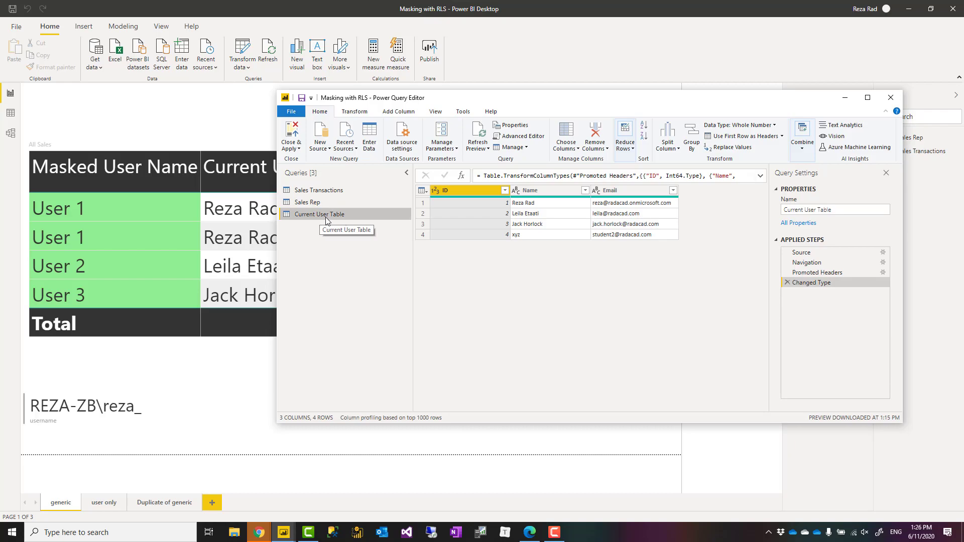
pyautogui.moveTo(589, 171)
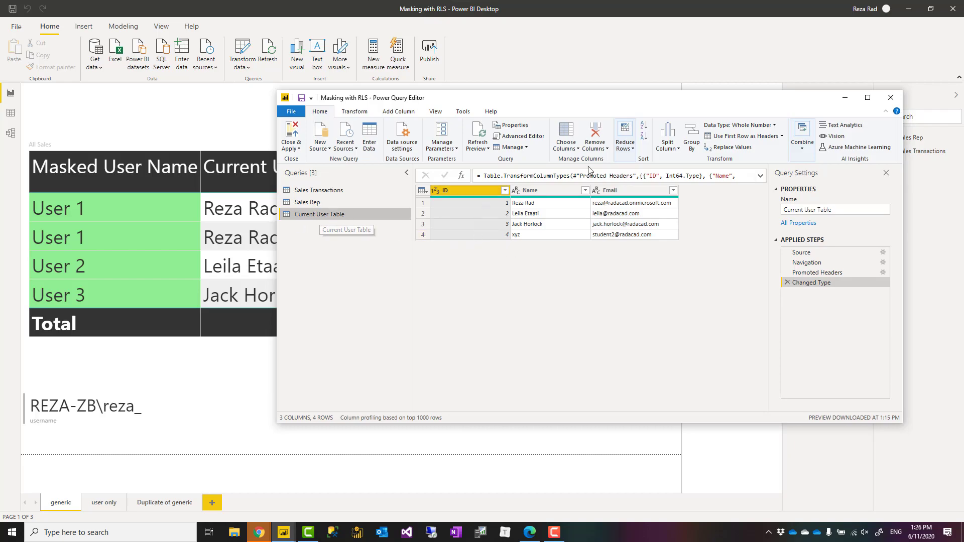
pyautogui.moveTo(881, 108)
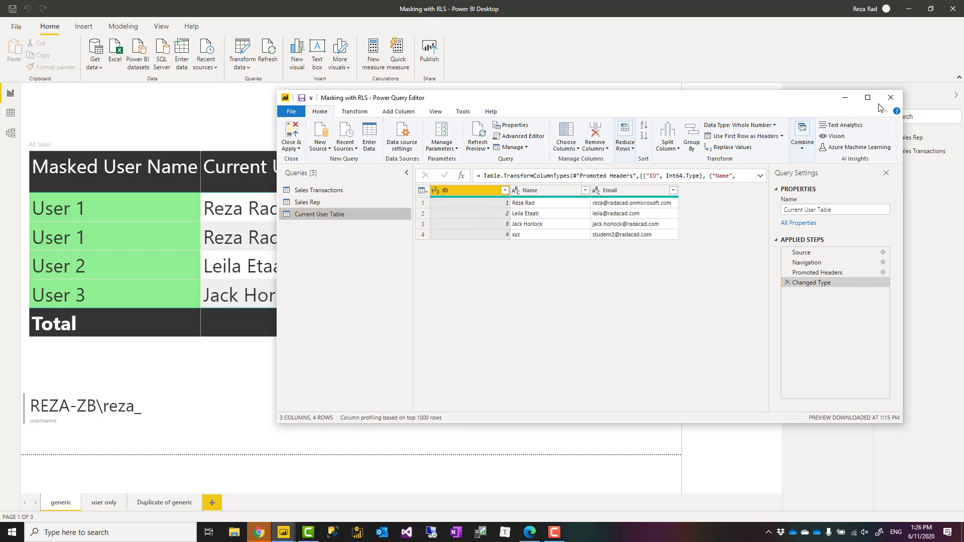
pyautogui.click(888, 98)
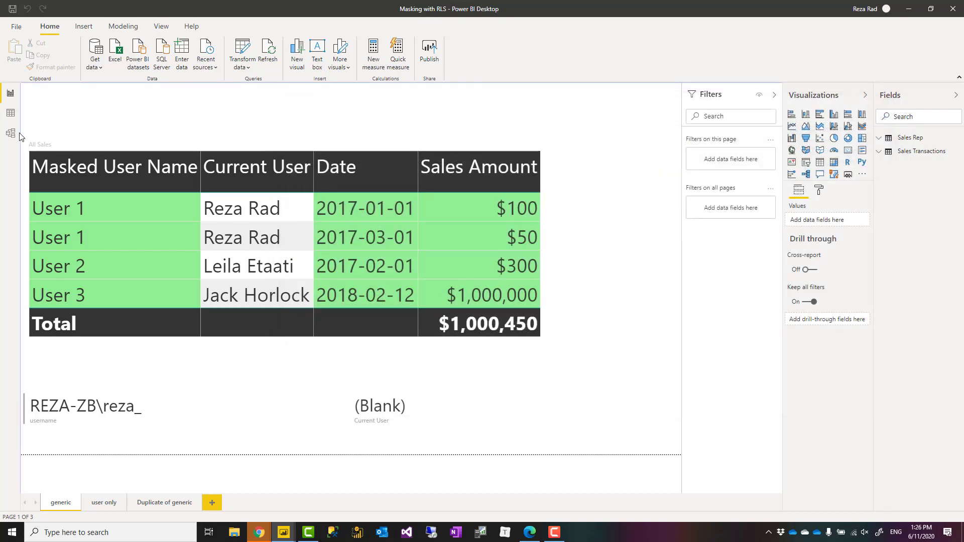
pyautogui.click(10, 133)
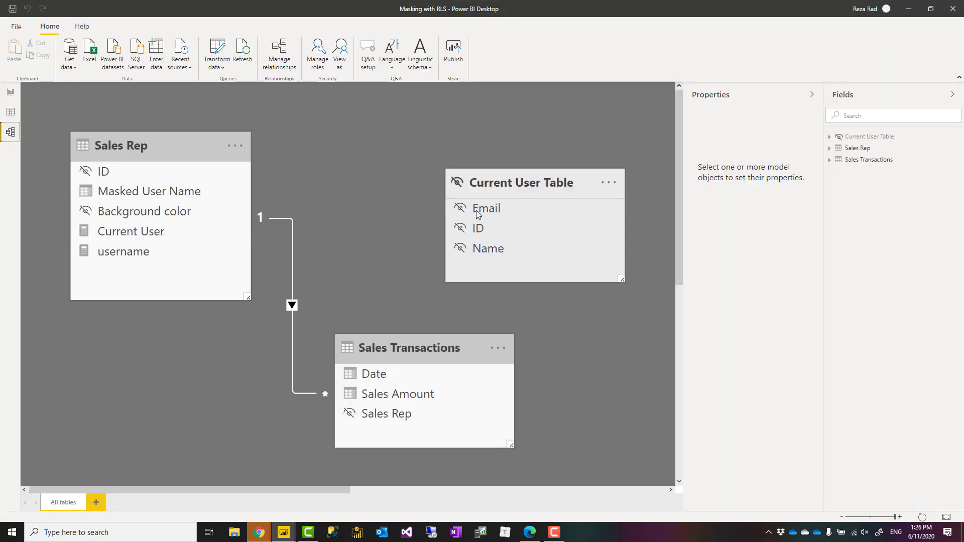
pyautogui.moveTo(543, 190)
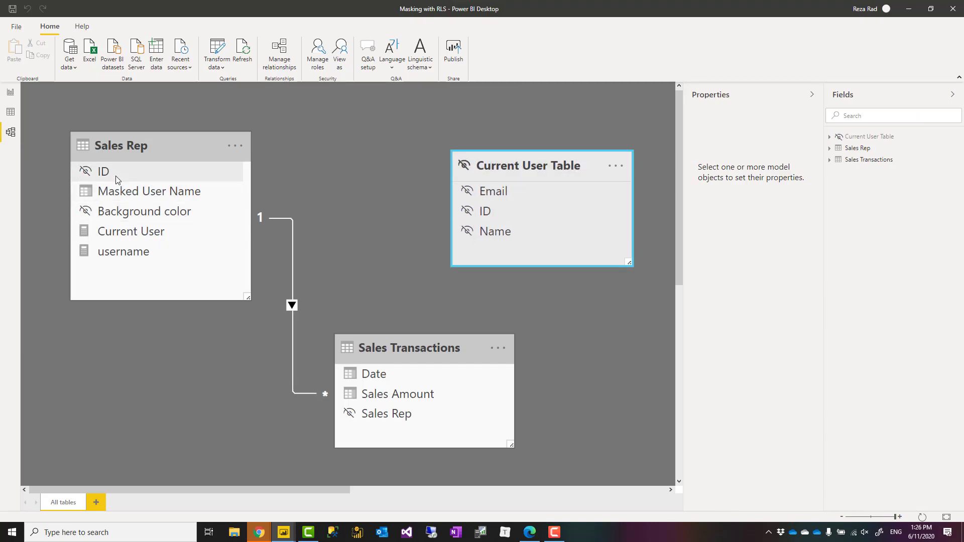
pyautogui.moveTo(458, 219)
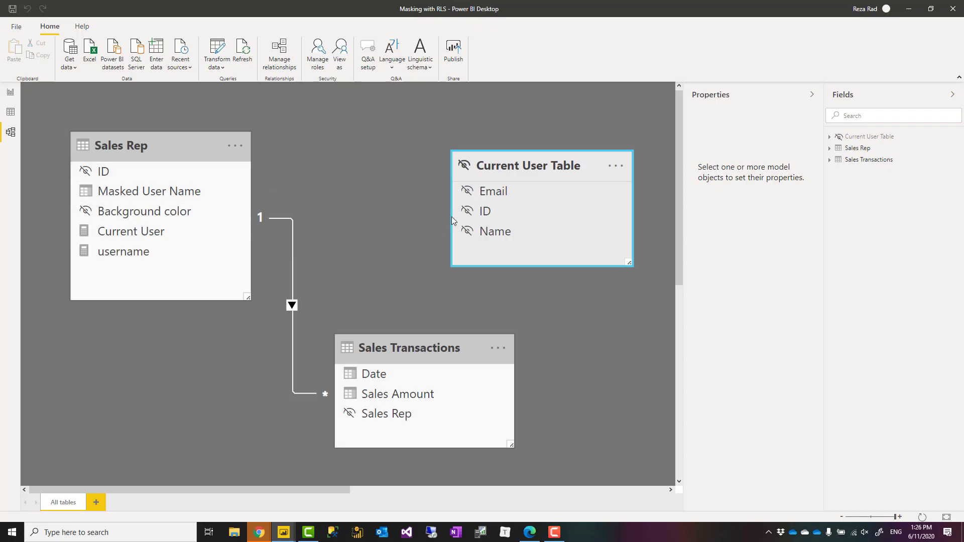
pyautogui.moveTo(574, 169)
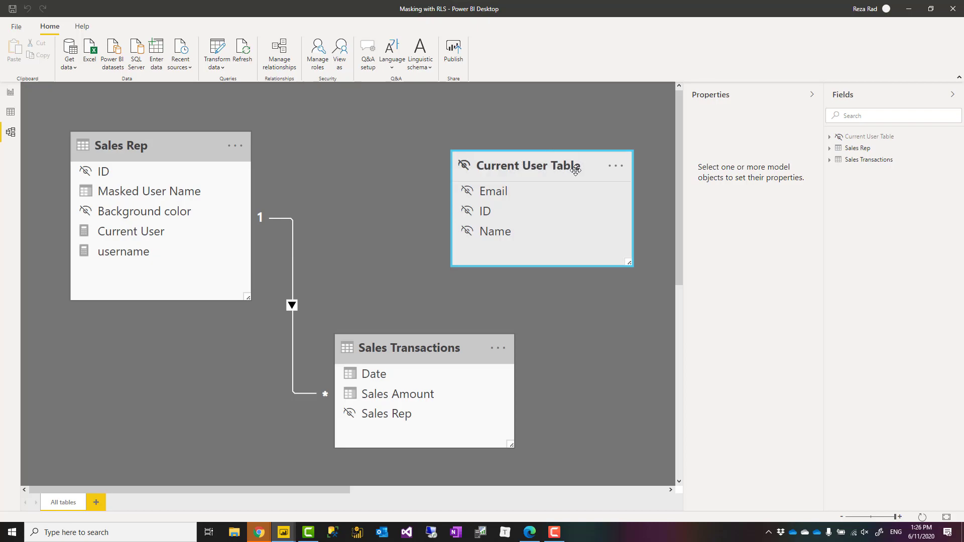
pyautogui.moveTo(537, 193)
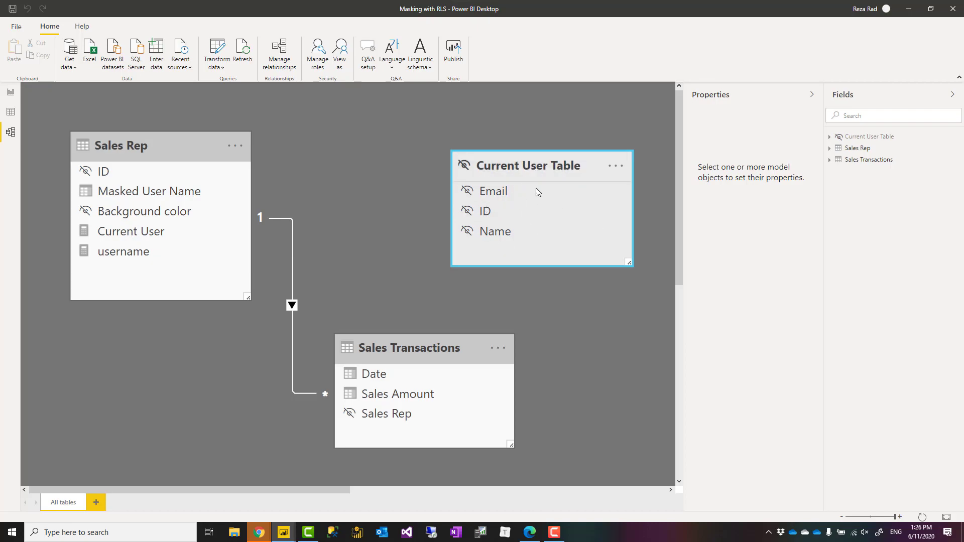
pyautogui.moveTo(563, 168)
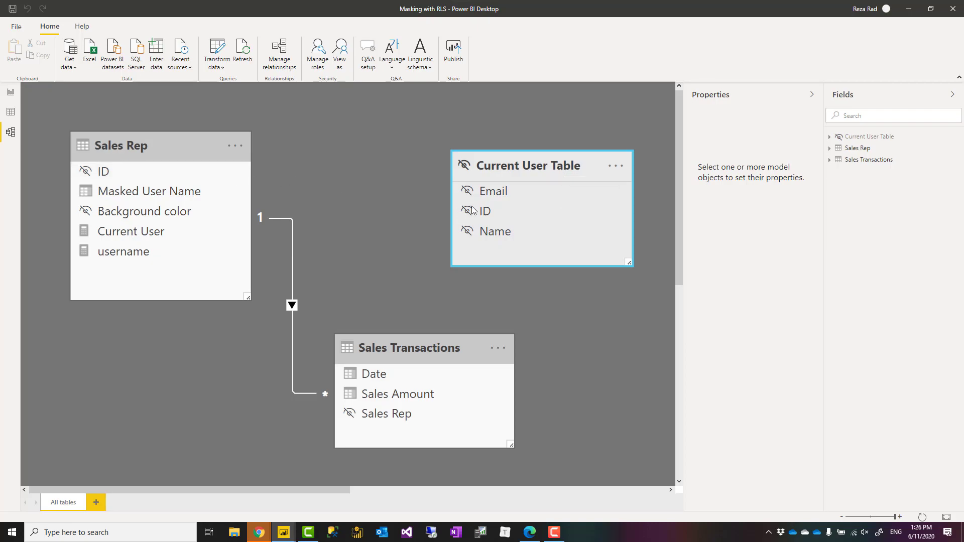
pyautogui.moveTo(564, 171)
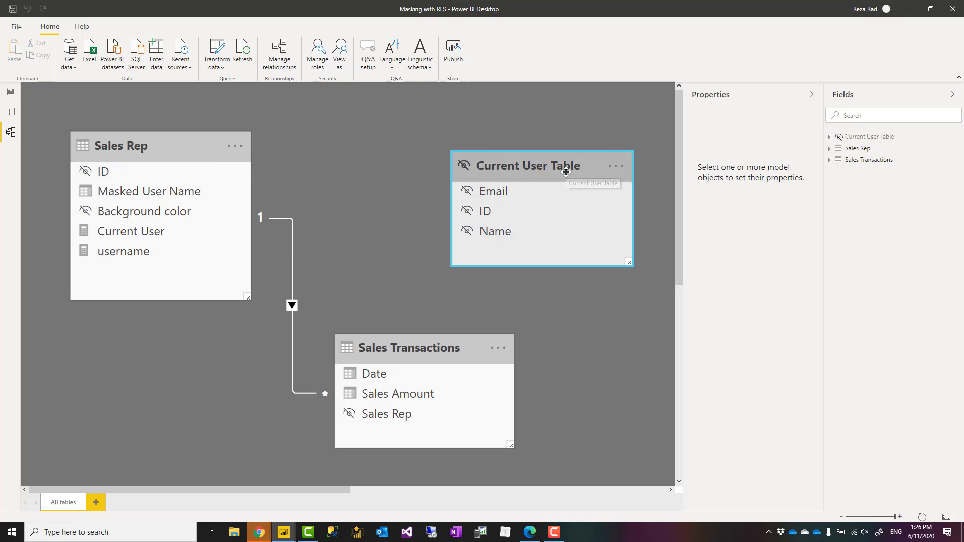
pyautogui.click(616, 166)
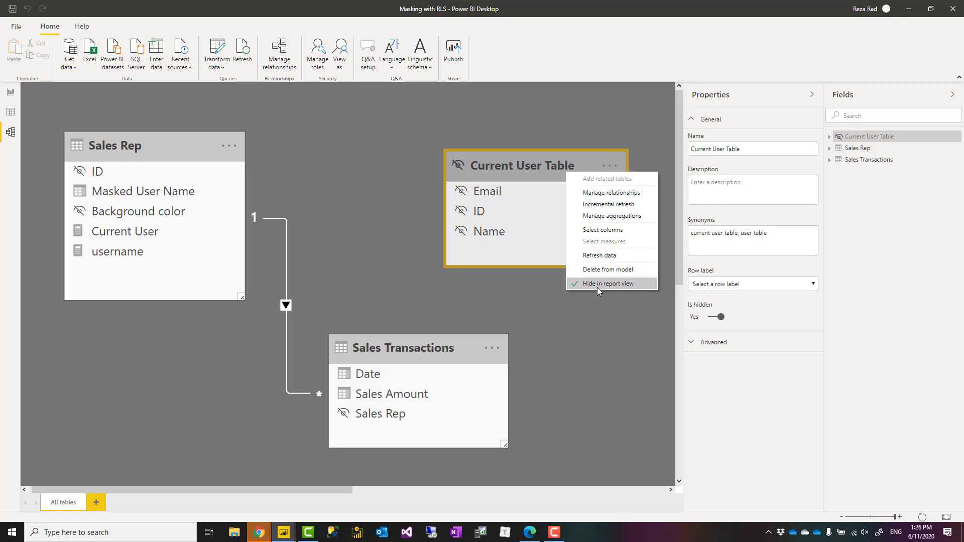
pyautogui.moveTo(536, 302)
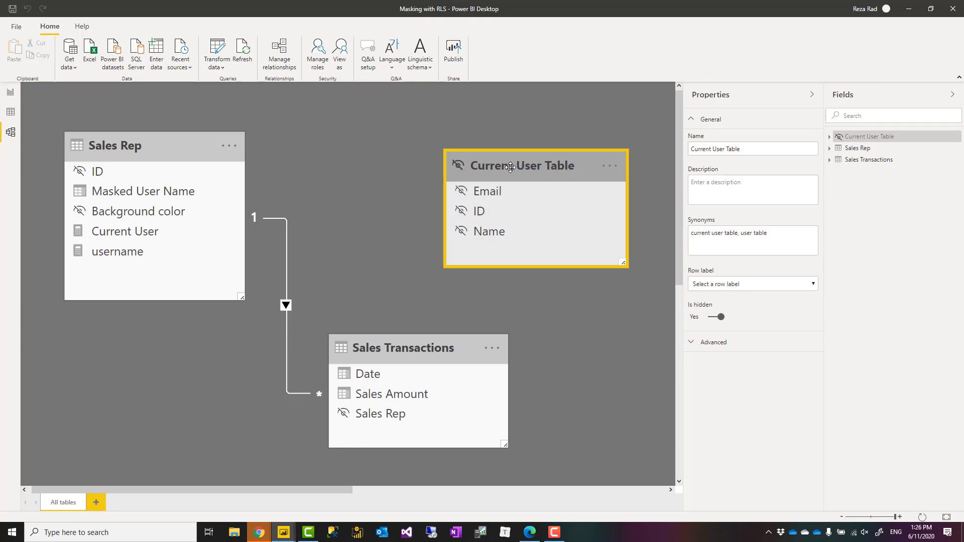
pyautogui.moveTo(537, 290)
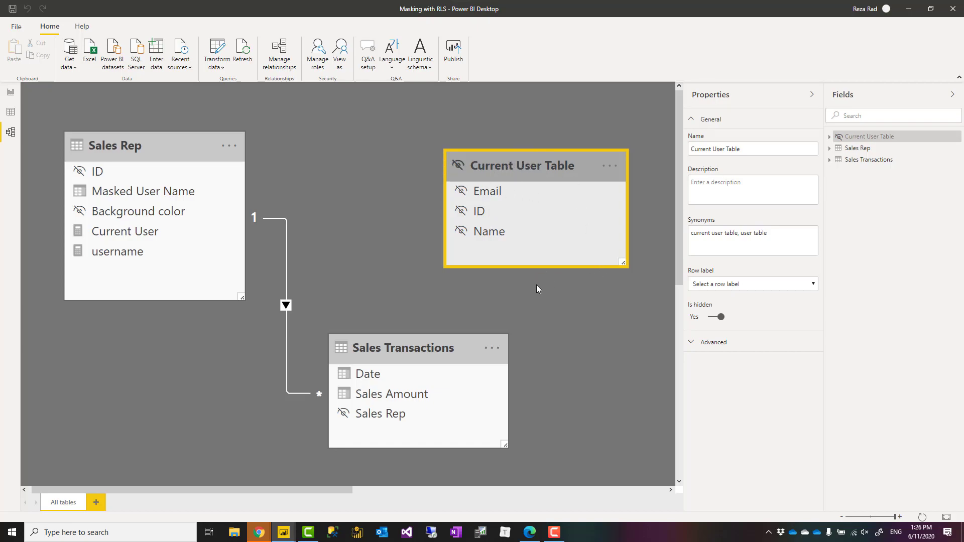
pyautogui.moveTo(498, 170)
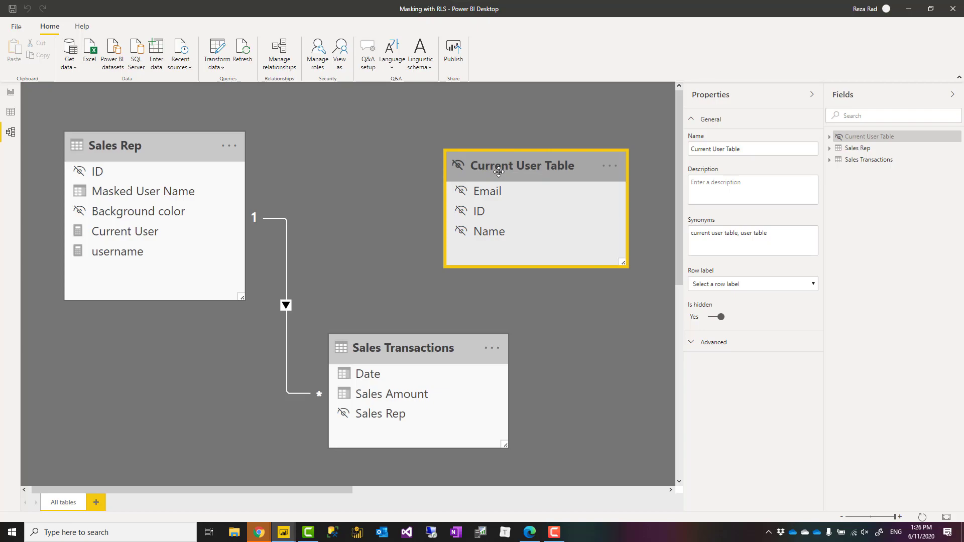
pyautogui.moveTo(521, 166)
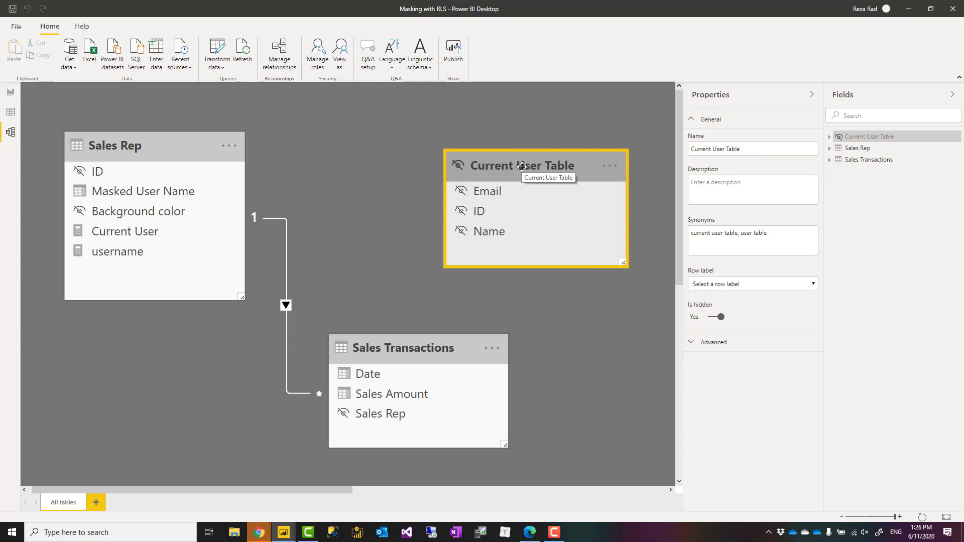
pyautogui.click(369, 277)
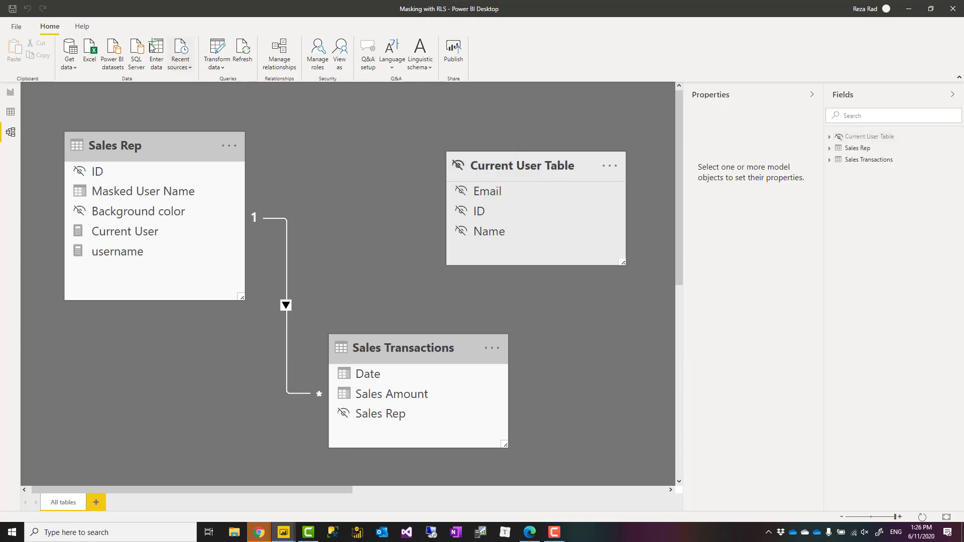
pyautogui.moveTo(317, 53)
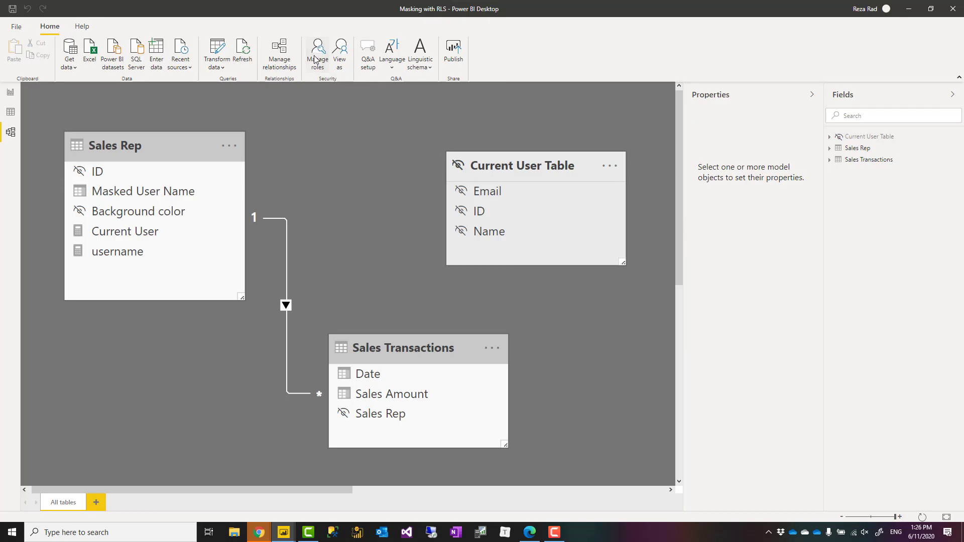
pyautogui.click(317, 51)
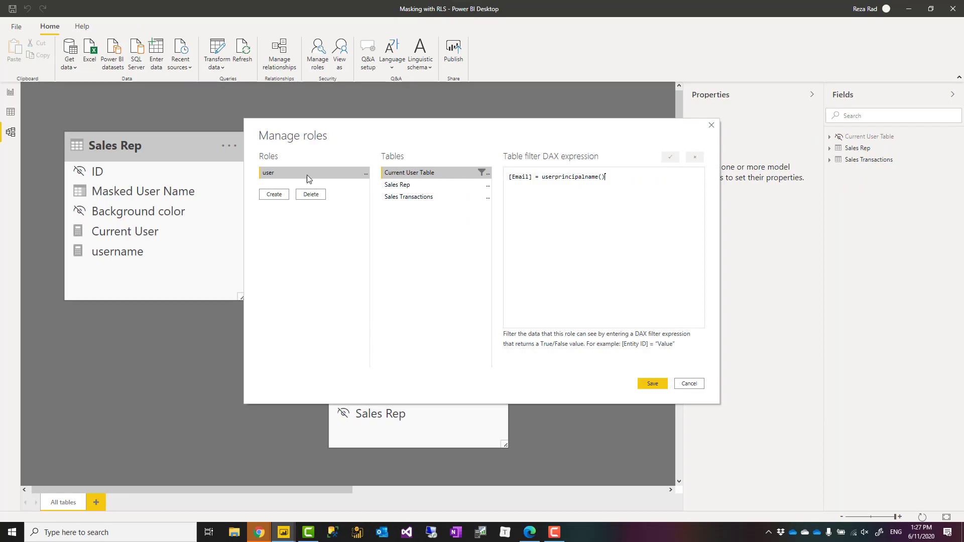
pyautogui.moveTo(689, 384)
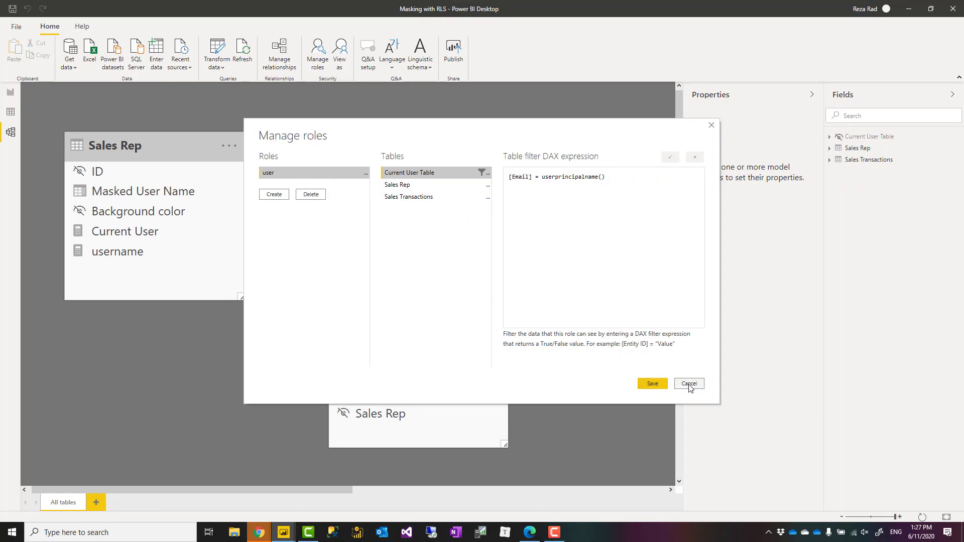
pyautogui.click(688, 384)
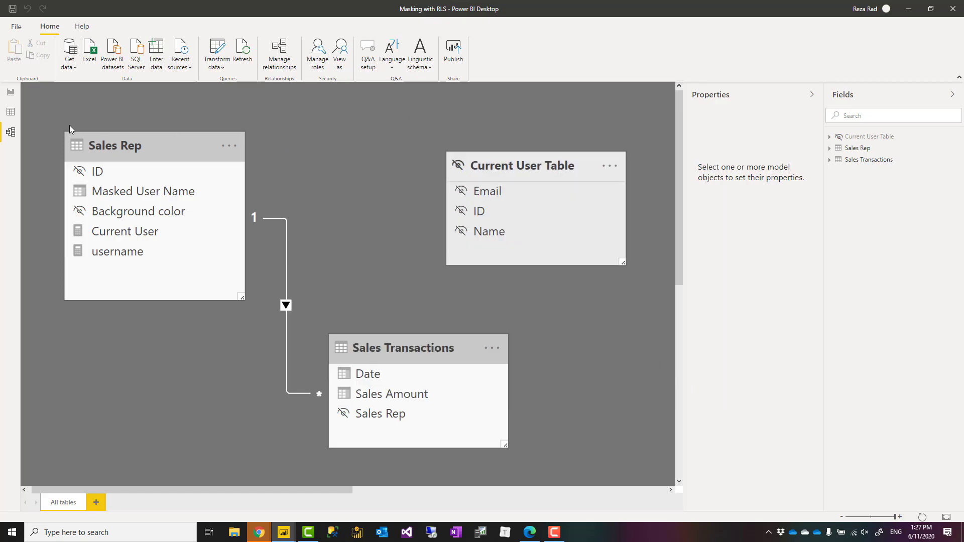
# On the report page, expand and review the Current User measure's TREATAS formula, then collapse it.
pyautogui.click(10, 92)
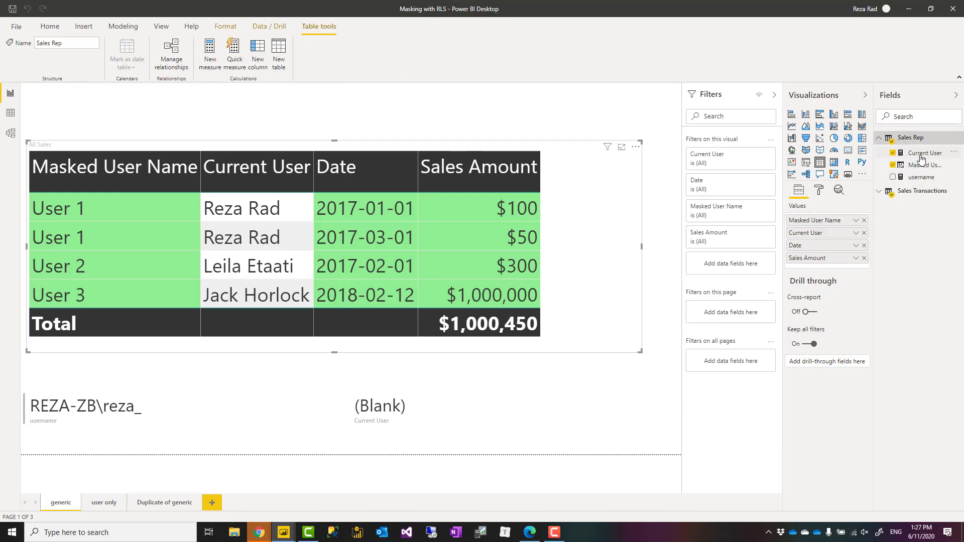
pyautogui.click(925, 153)
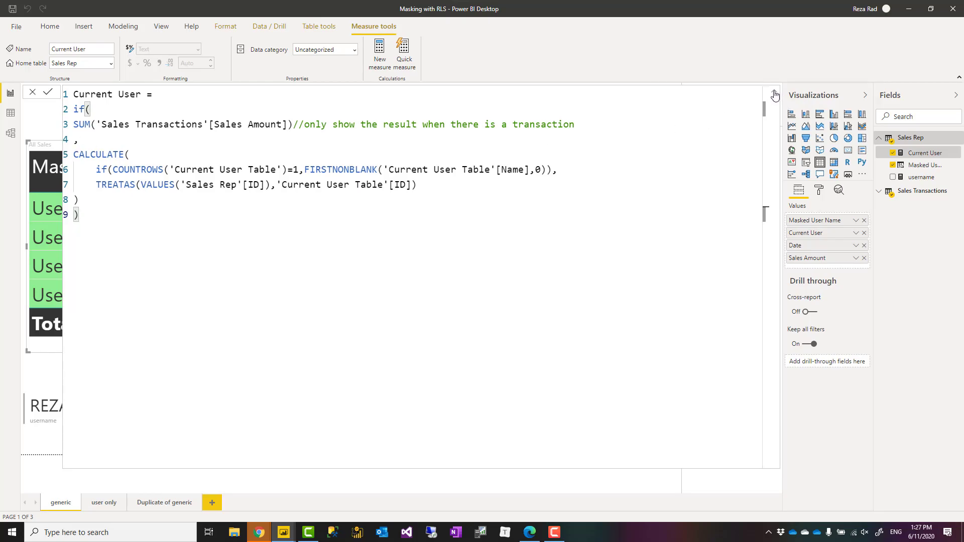
pyautogui.click(775, 97)
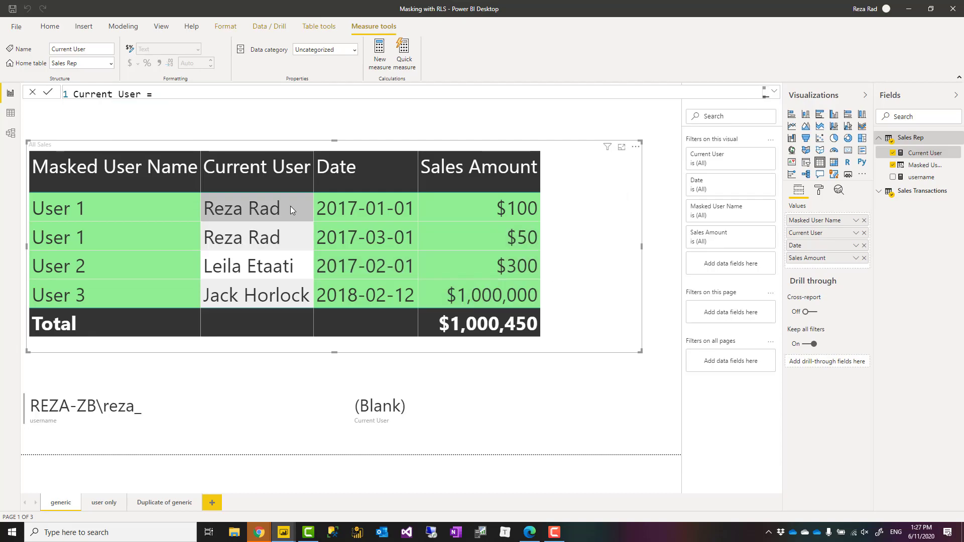
pyautogui.moveTo(567, 256)
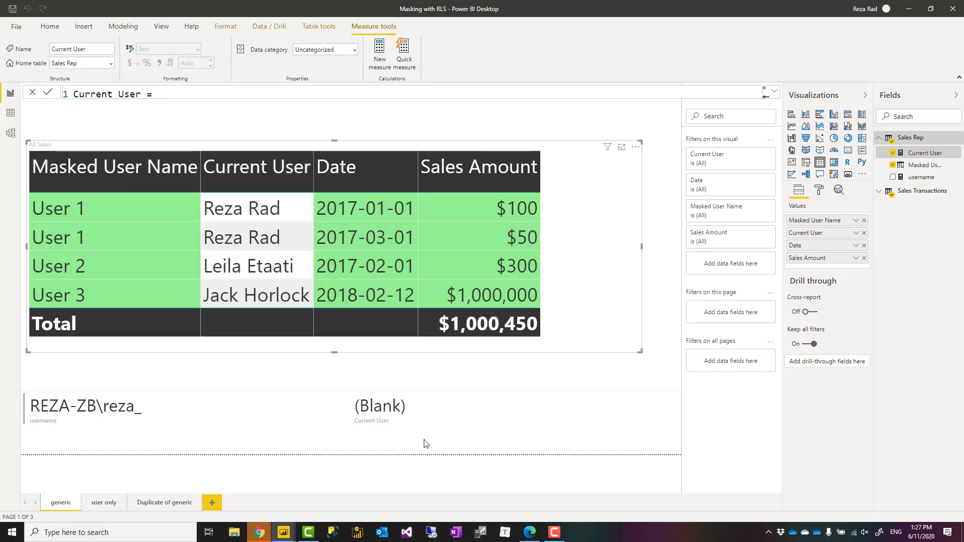
pyautogui.moveTo(258, 533)
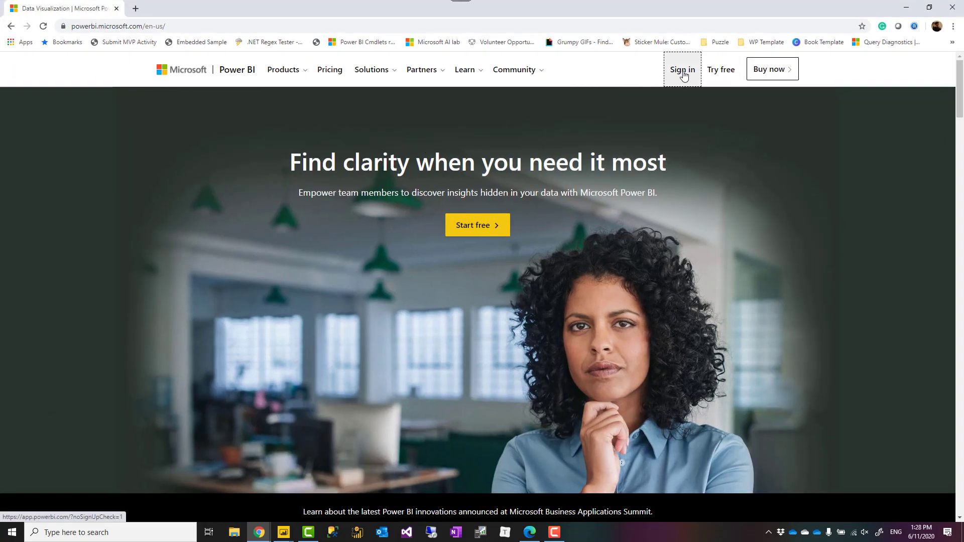
# Sign in to Power BI Service and open the Masking with RLS report from Shared with me.
pyautogui.click(682, 70)
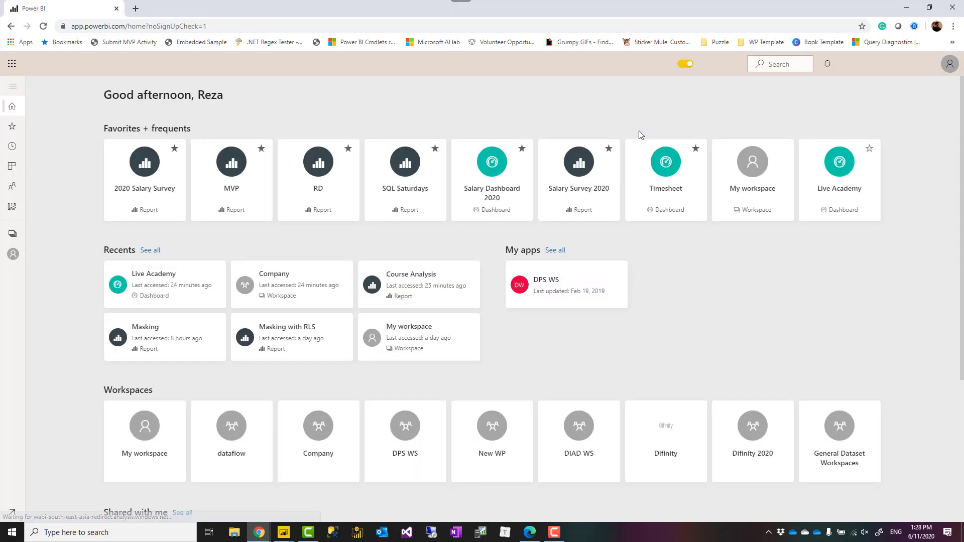
pyautogui.click(684, 63)
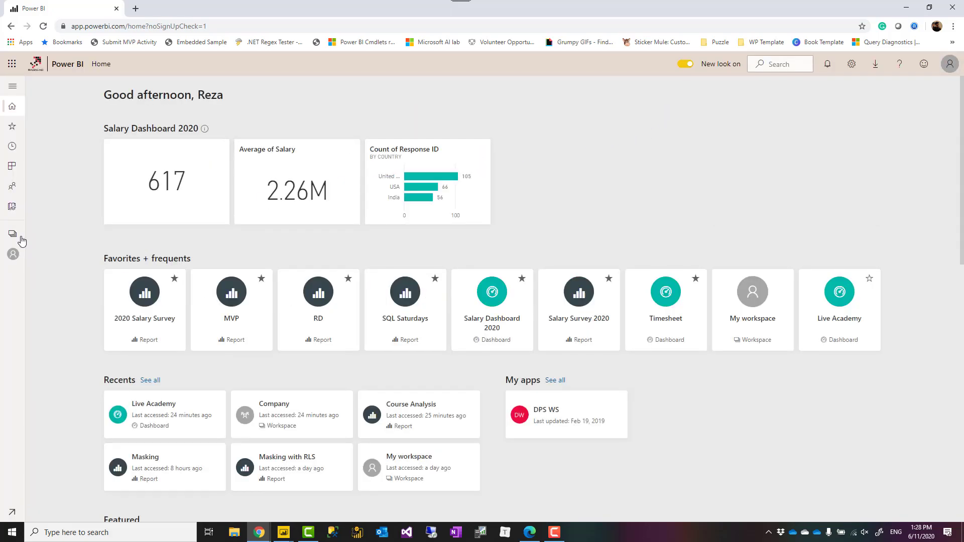
pyautogui.moveTo(13, 254)
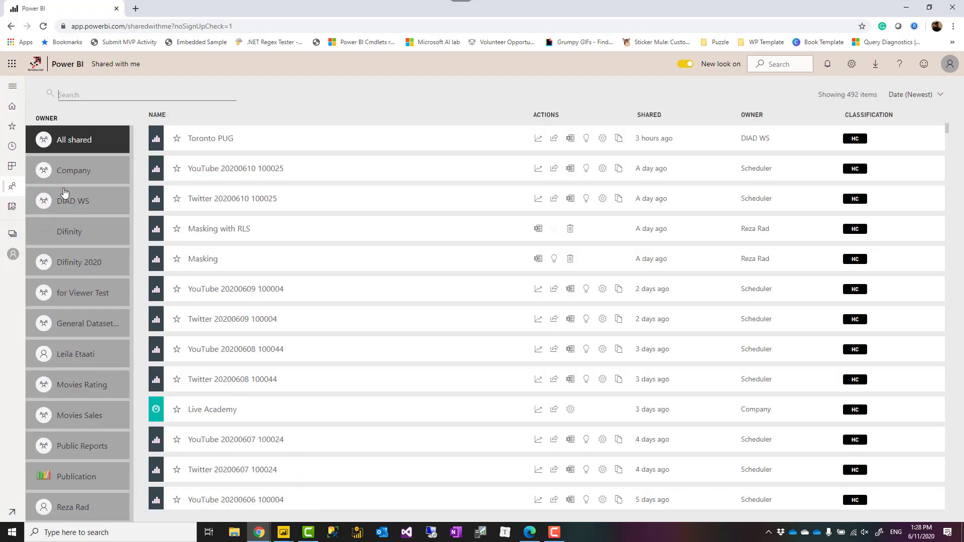
pyautogui.moveTo(237, 234)
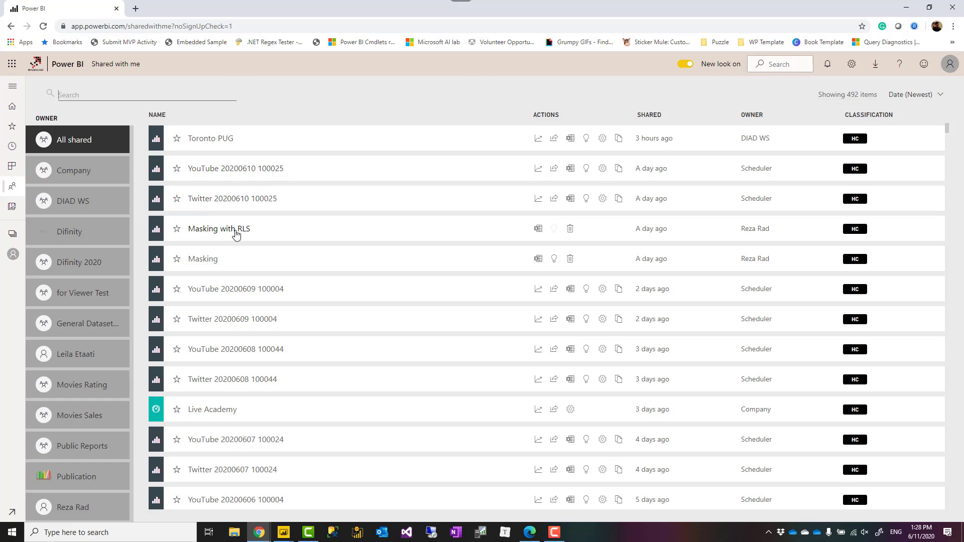
pyautogui.click(219, 229)
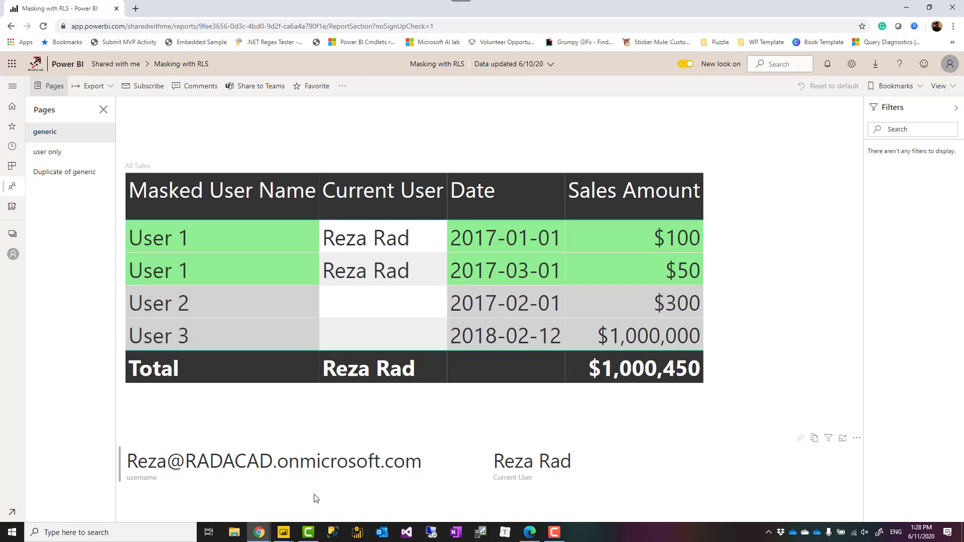
pyautogui.moveTo(283, 532)
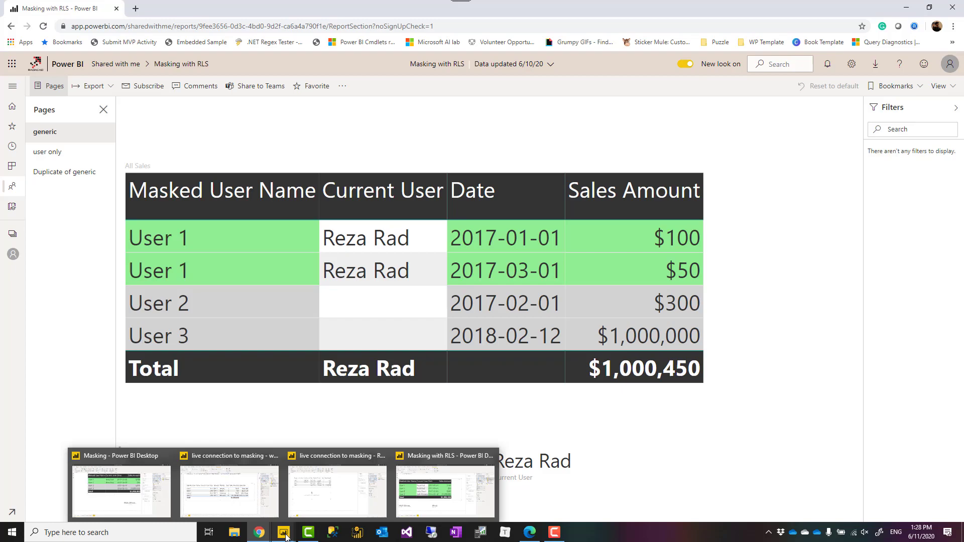
# In the live-connection report, change Measure to SELECTEDVALUE('Current User Table'[Name]) and commit it.
pyautogui.click(336, 492)
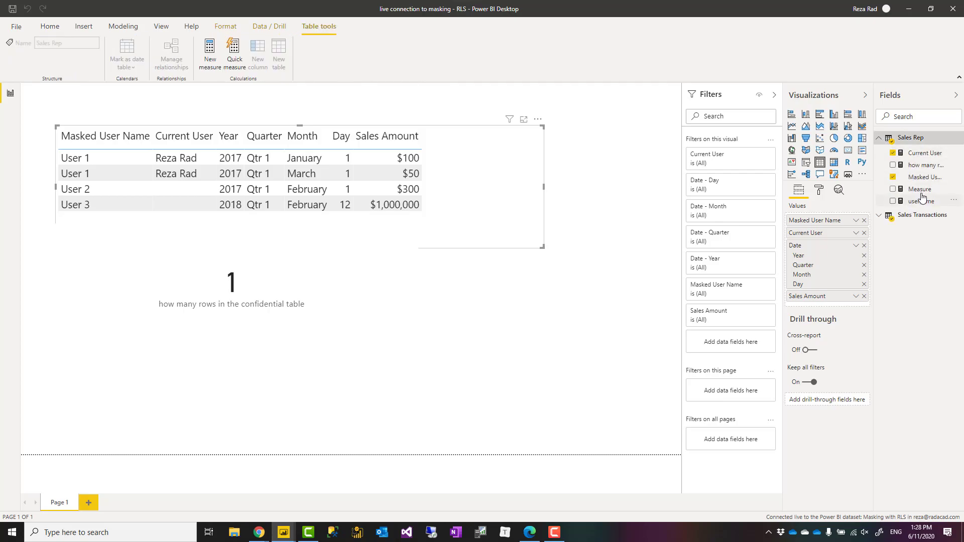
pyautogui.click(921, 188)
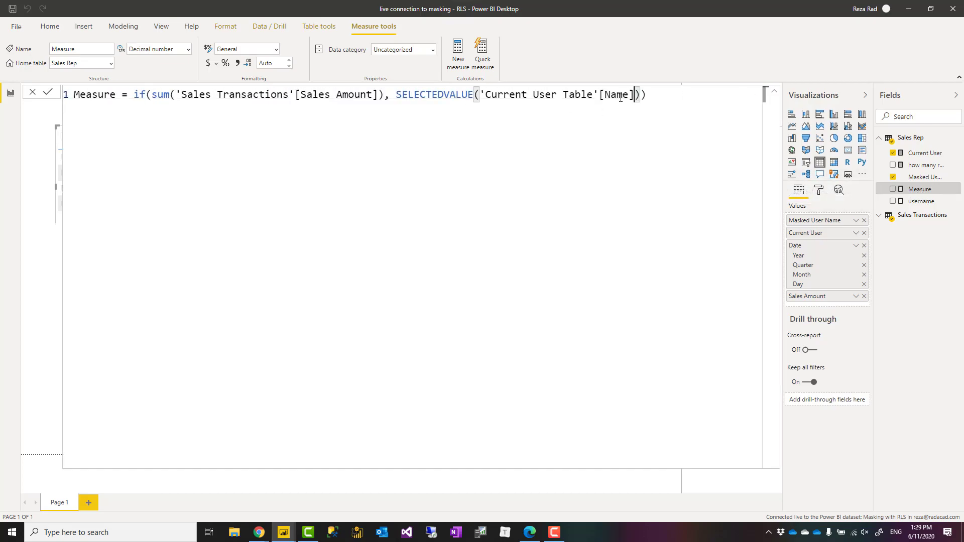
pyautogui.doubleClick(553, 94)
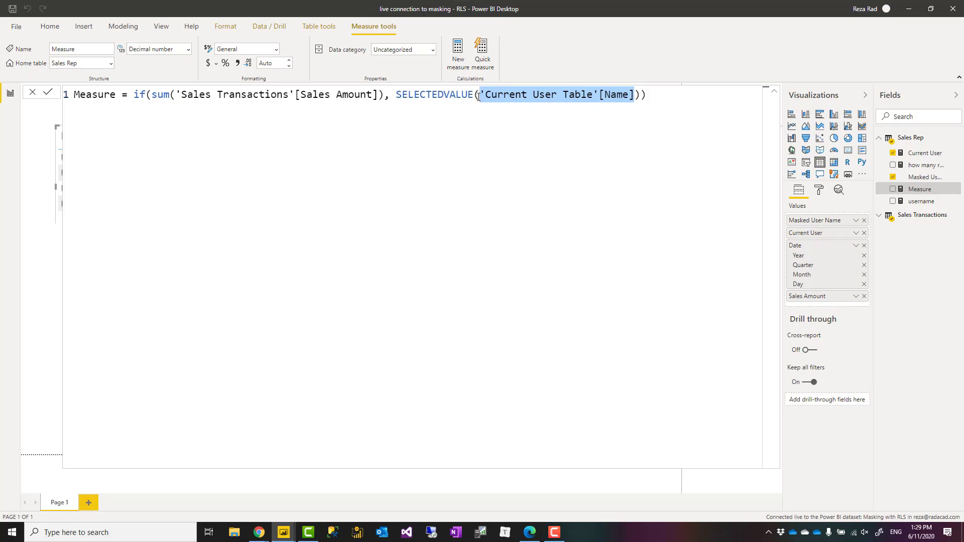
pyautogui.write('name')
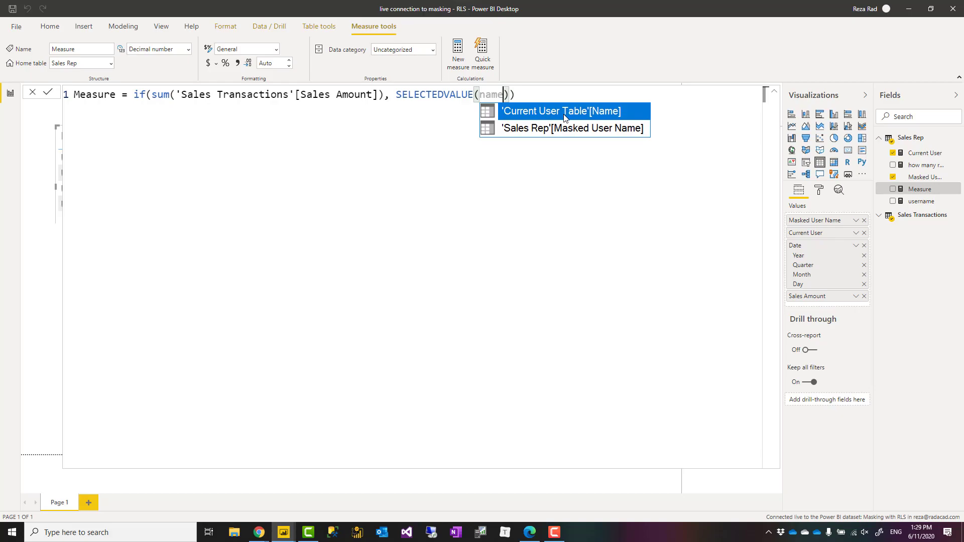
pyautogui.moveTo(514, 138)
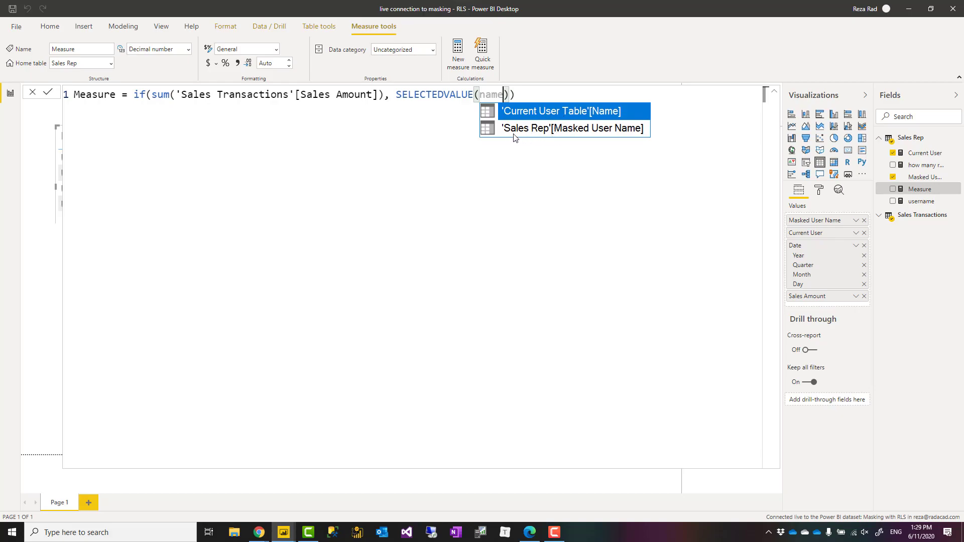
pyautogui.moveTo(532, 134)
pyautogui.write("'Current User Table'[Name]")
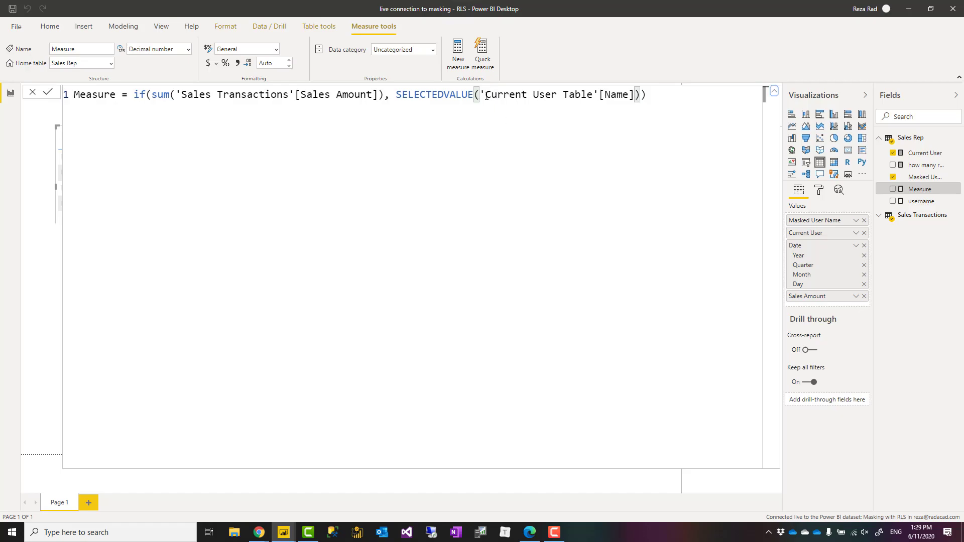
pyautogui.click(47, 91)
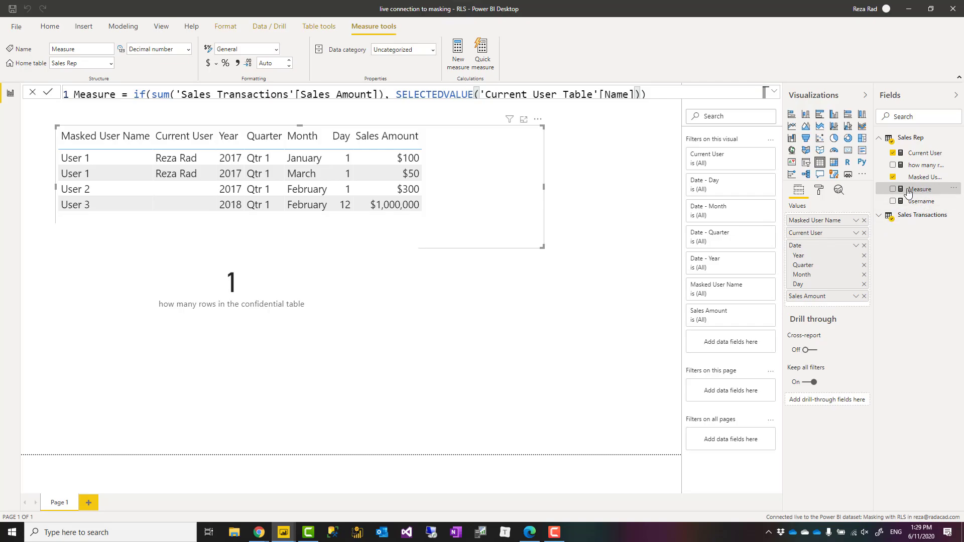
pyautogui.click(893, 189)
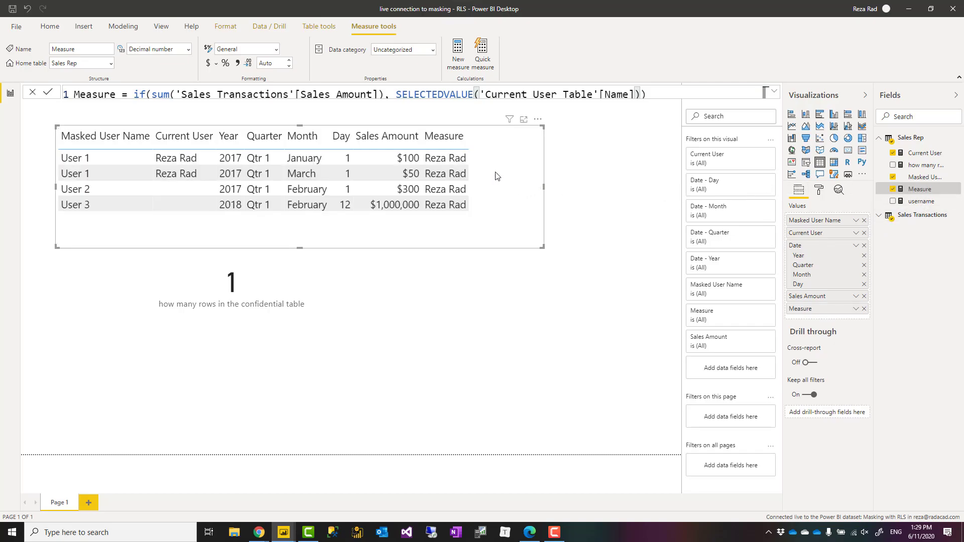
pyautogui.moveTo(443, 194)
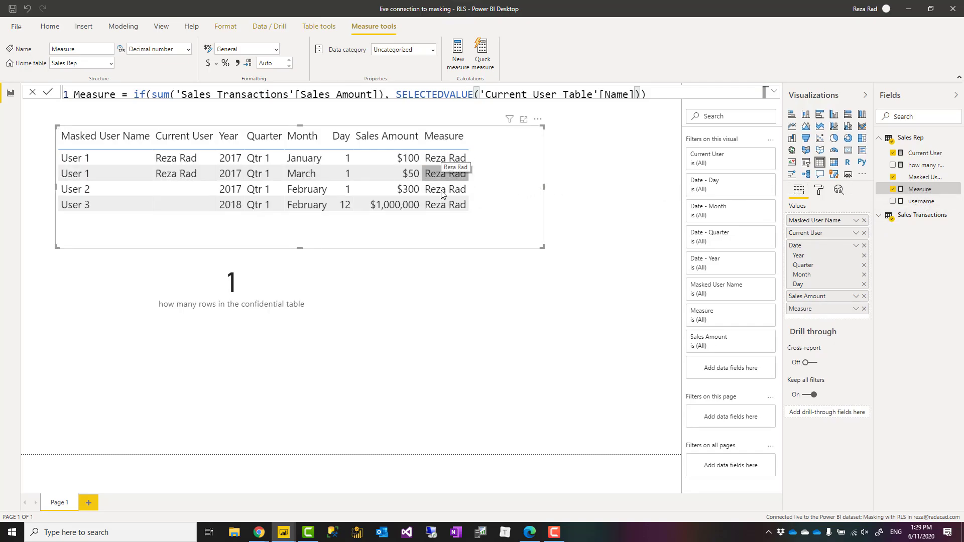
pyautogui.moveTo(306, 203)
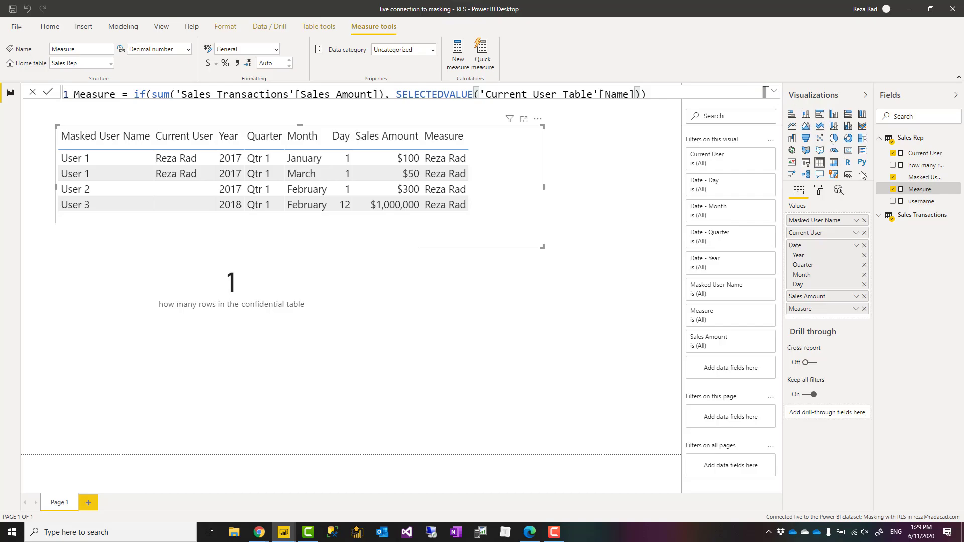
pyautogui.moveTo(920, 188)
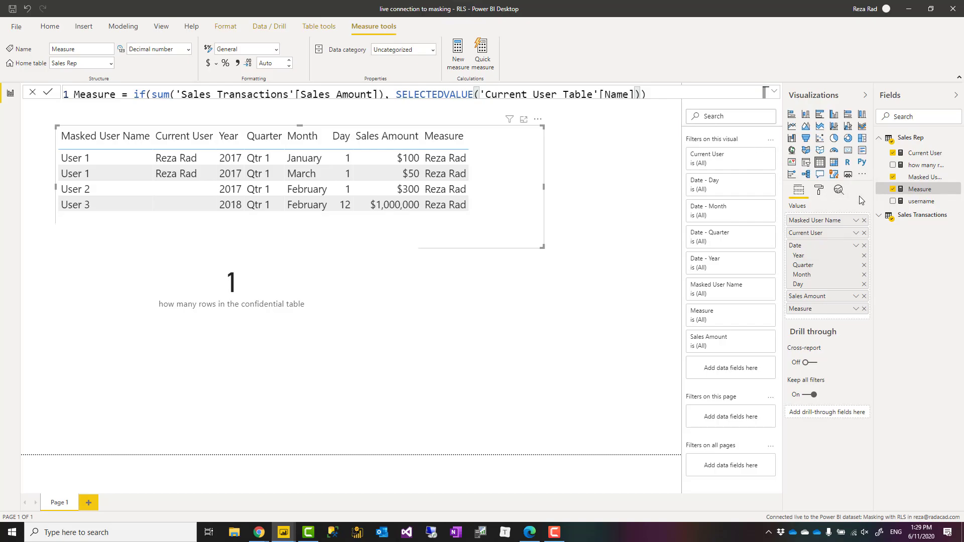
pyautogui.moveTo(893, 193)
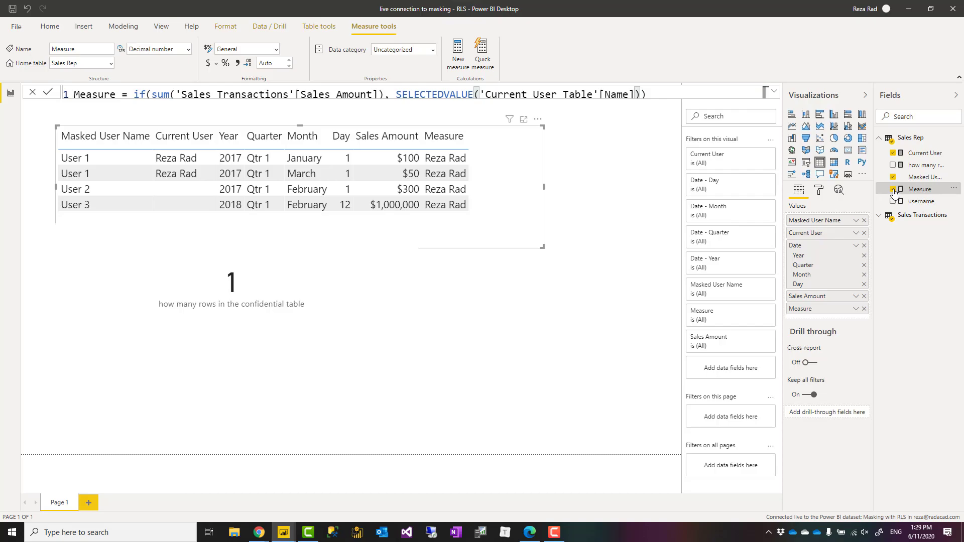
pyautogui.click(892, 189)
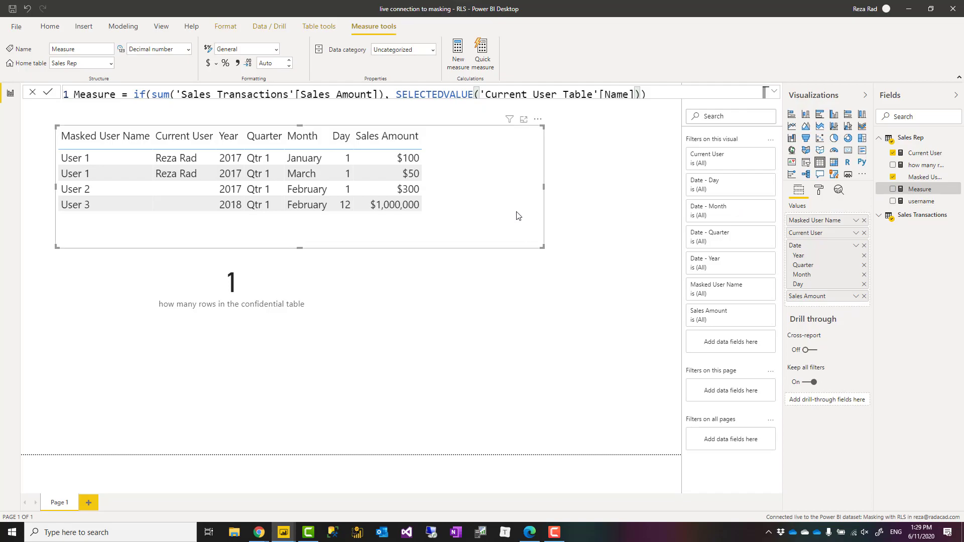
pyautogui.moveTo(583, 276)
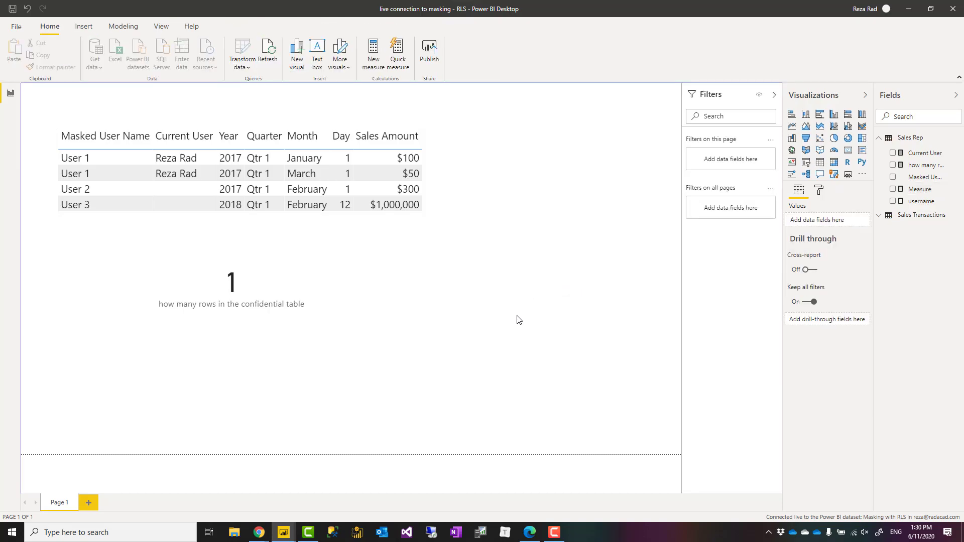
pyautogui.moveTo(283, 532)
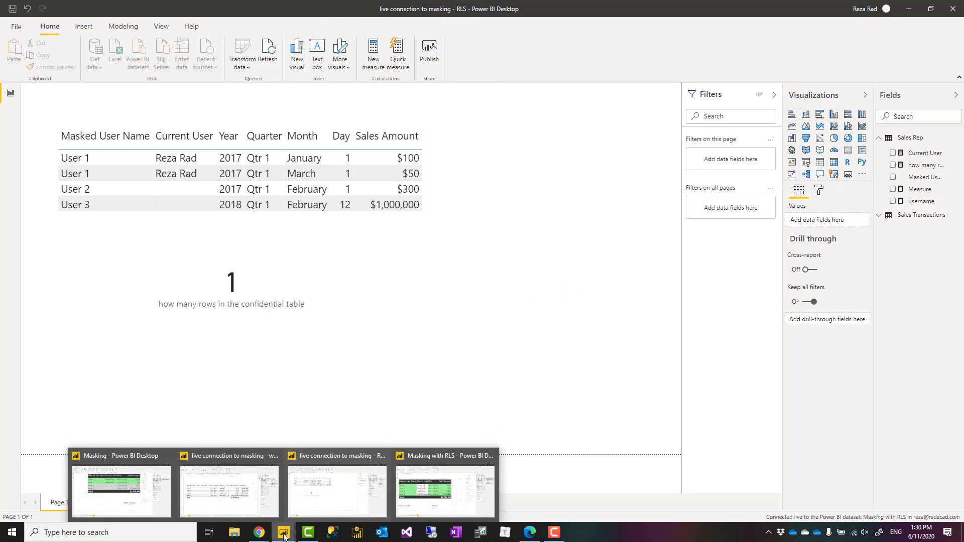
pyautogui.moveTo(324, 522)
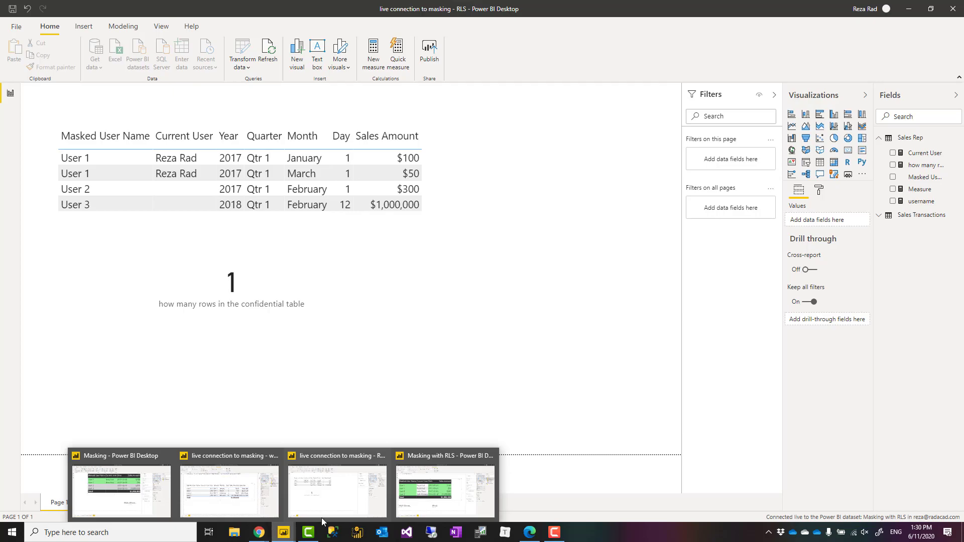
# Set the Sales Rep–Current User Table relationship to One to many with Single cross-filter direction.
pyautogui.click(444, 491)
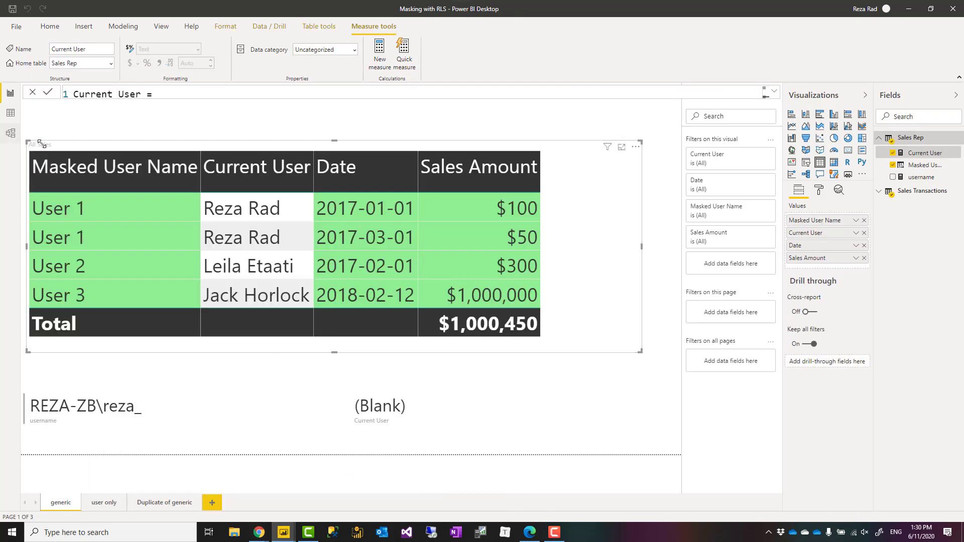
pyautogui.moveTo(18, 133)
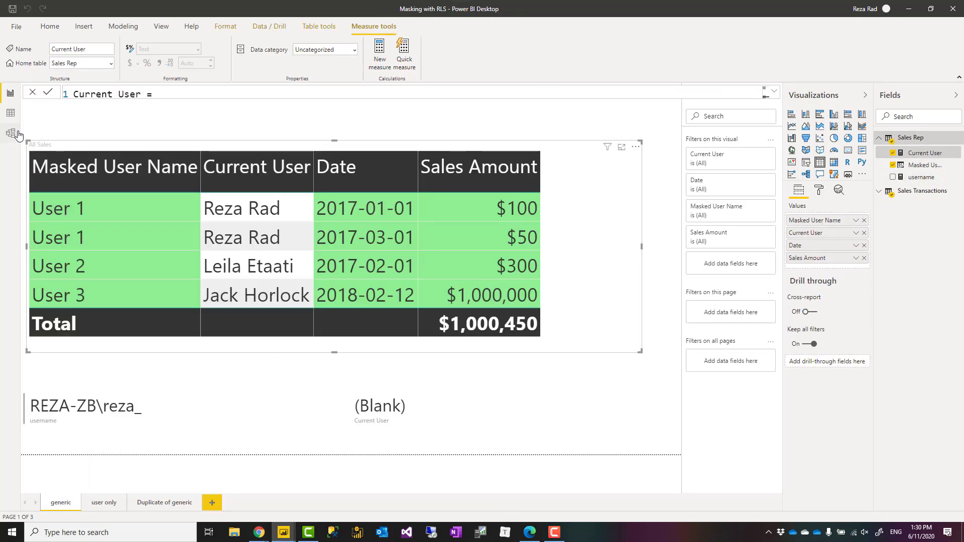
pyautogui.click(10, 132)
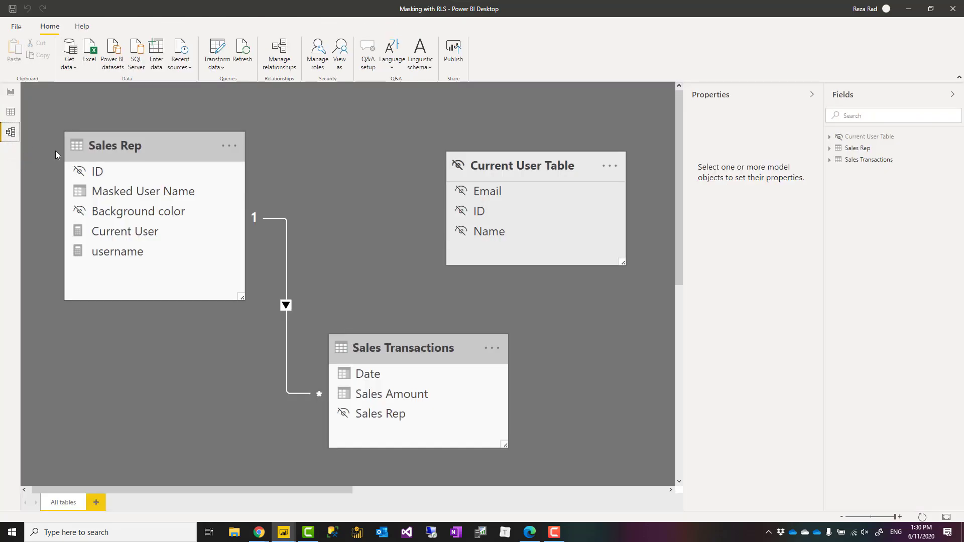
pyautogui.moveTo(483, 220)
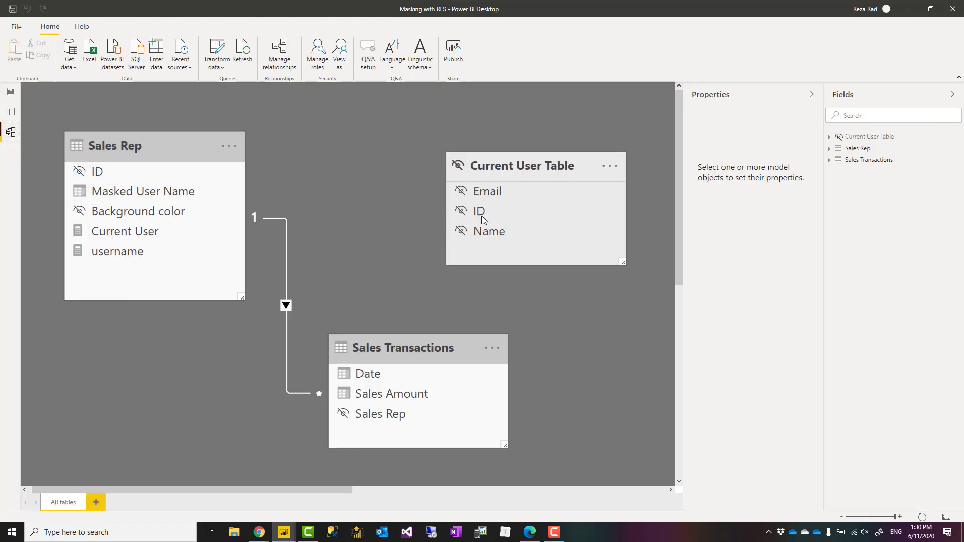
pyautogui.click(97, 170)
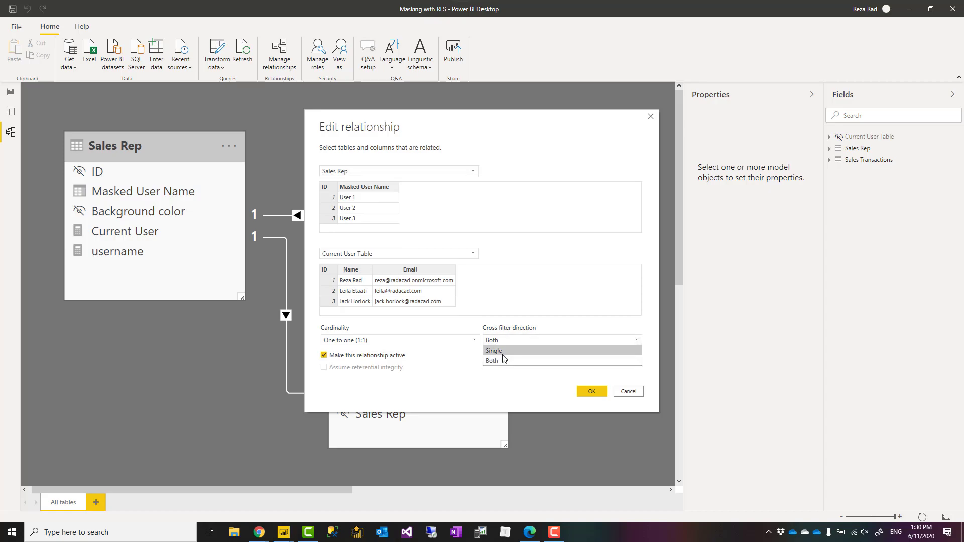
pyautogui.click(493, 350)
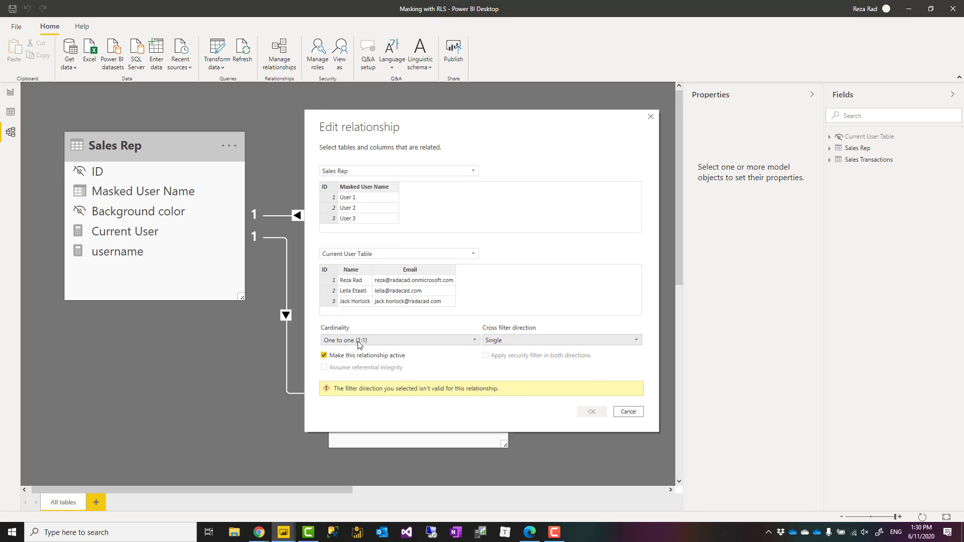
pyautogui.click(398, 341)
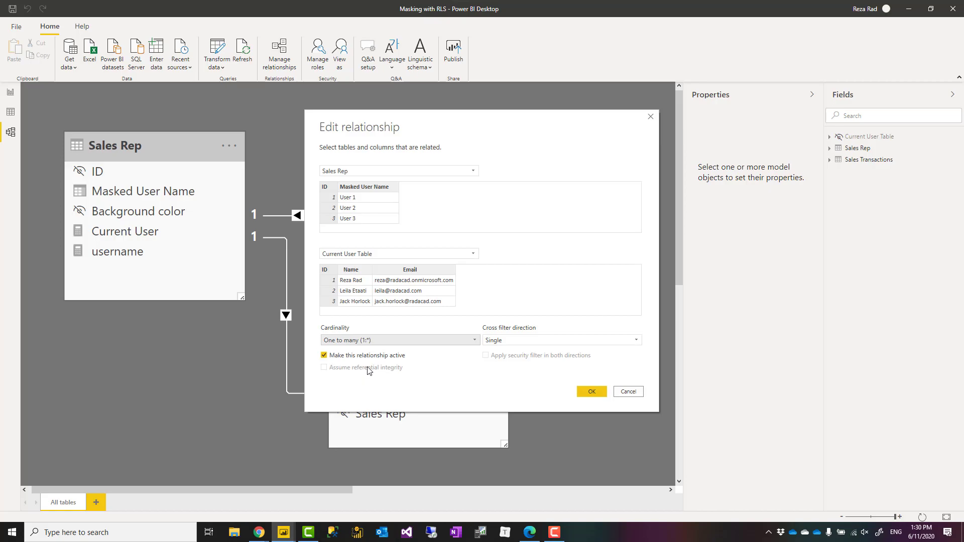
pyautogui.moveTo(345, 254)
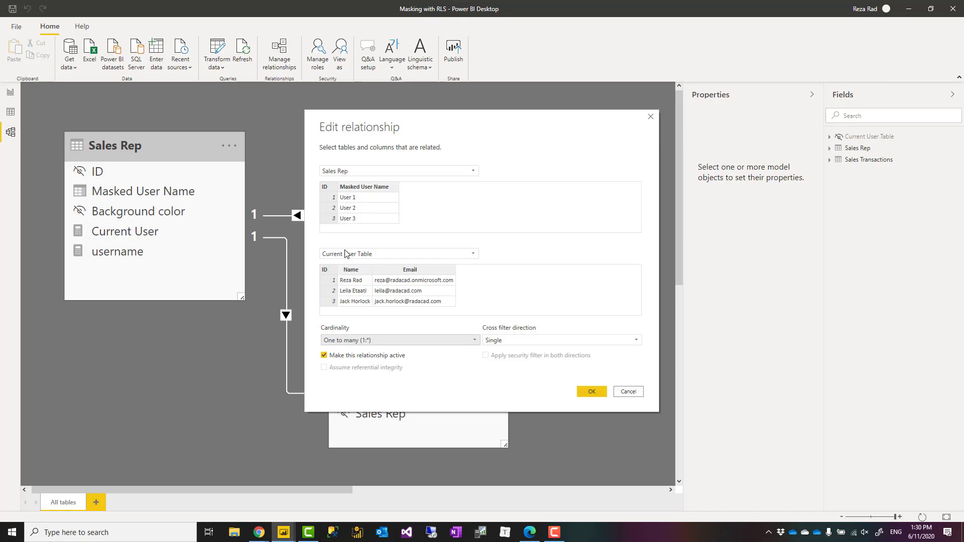
pyautogui.click(590, 391)
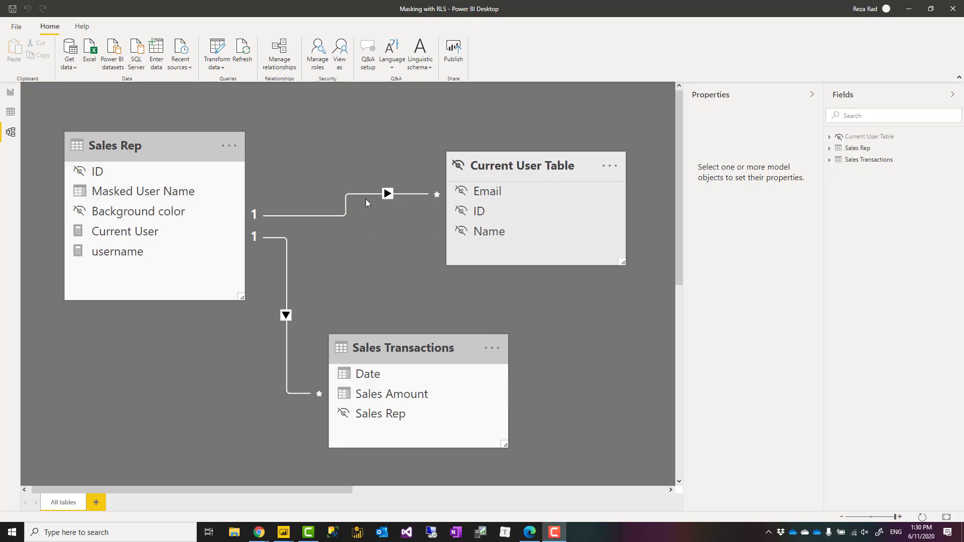
pyautogui.moveTo(508, 196)
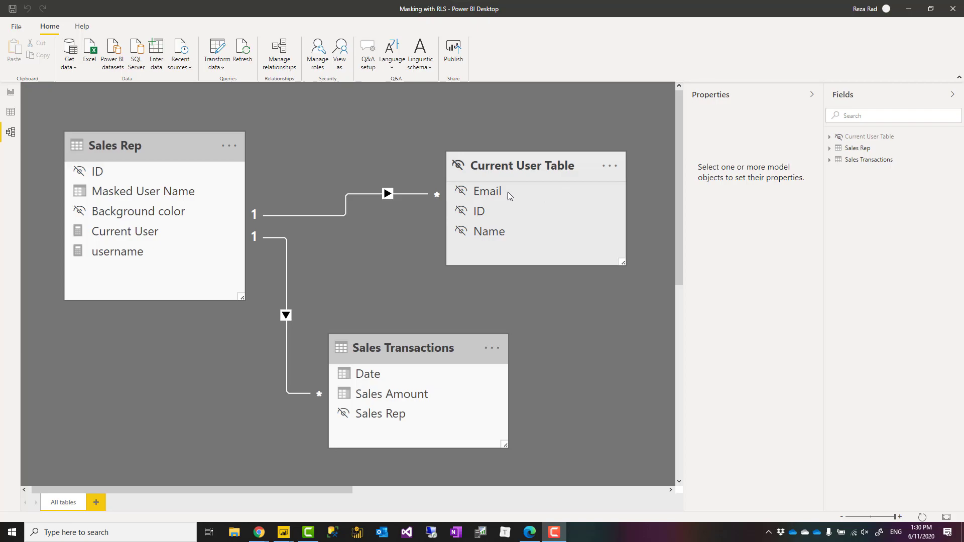
# Delete the Sales Rep–Current User Table relationship and confirm.
pyautogui.click(324, 213)
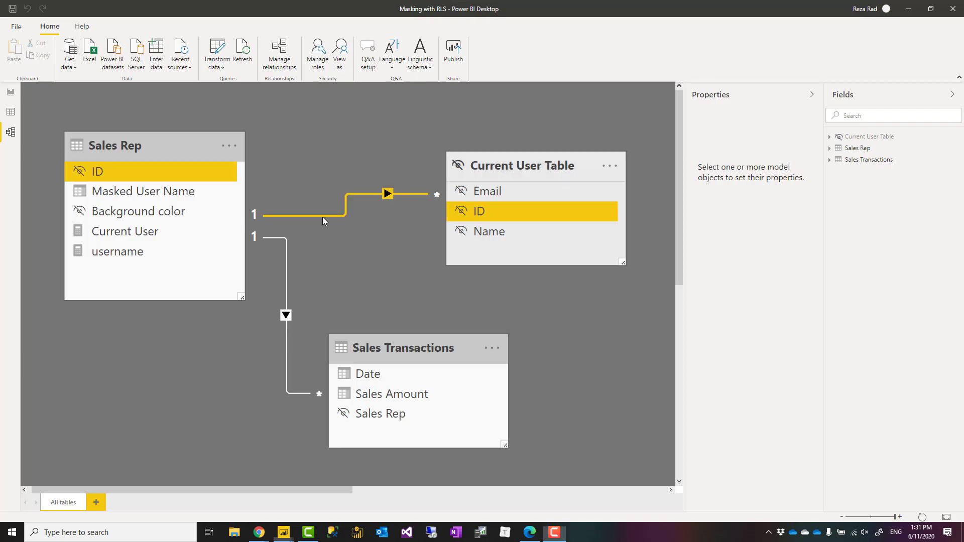
pyautogui.rightClick(322, 215)
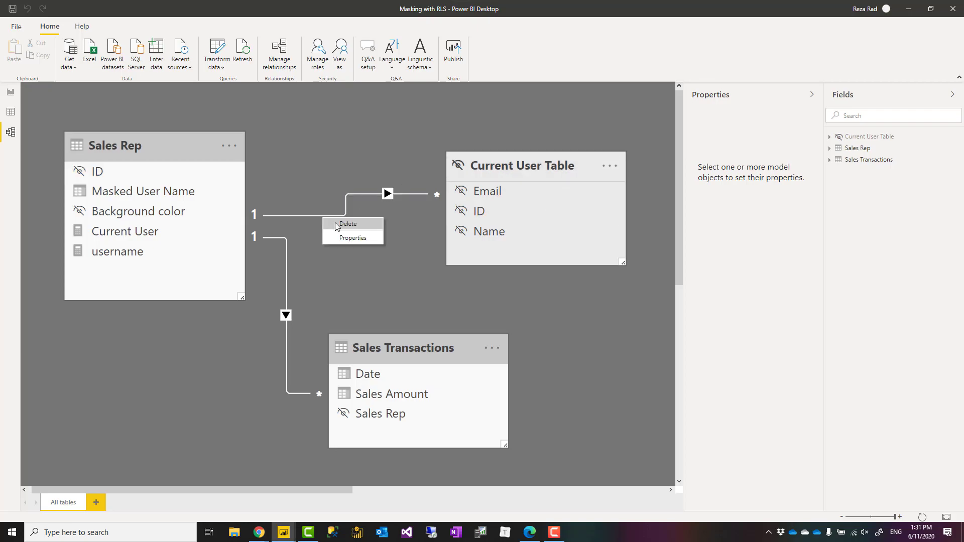
pyautogui.click(349, 224)
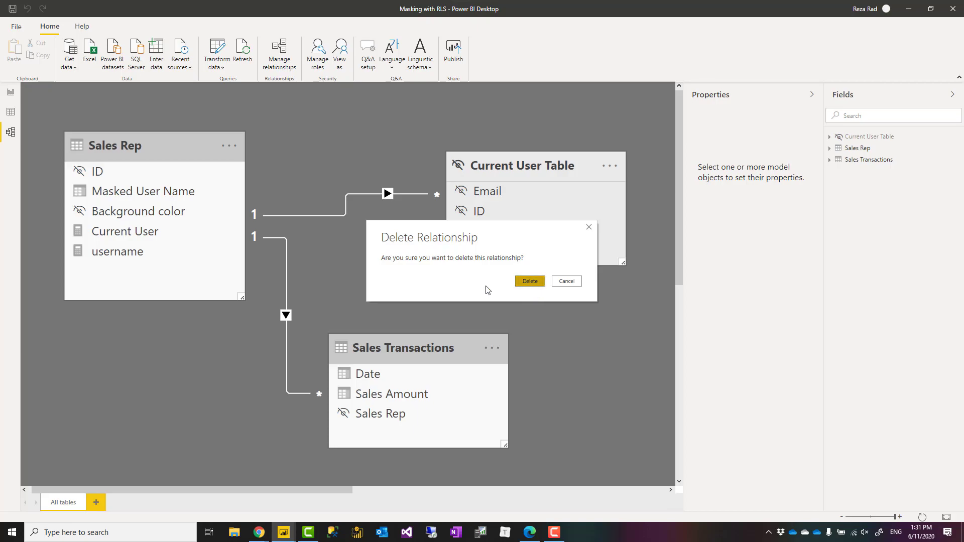
pyautogui.click(529, 281)
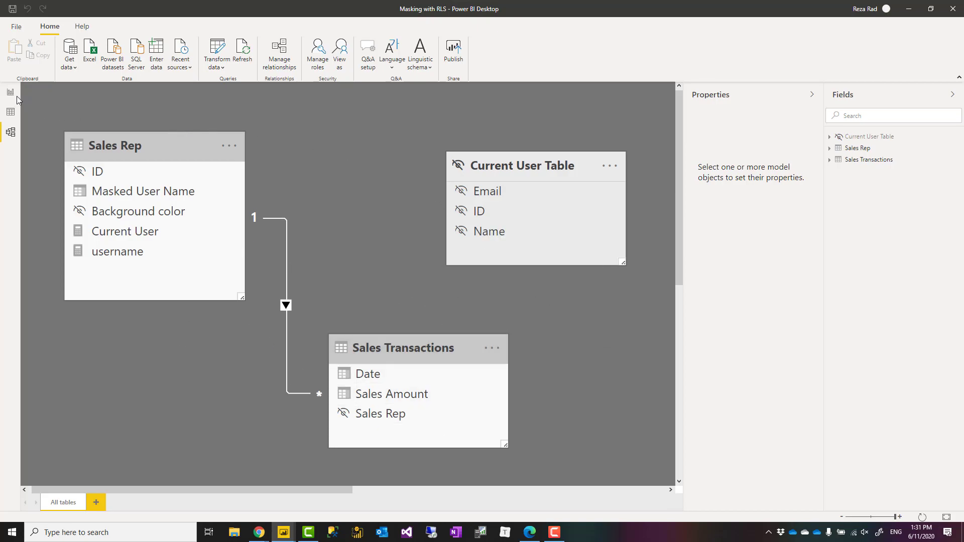
# Return to the report page showing the masked sales table.
pyautogui.click(10, 92)
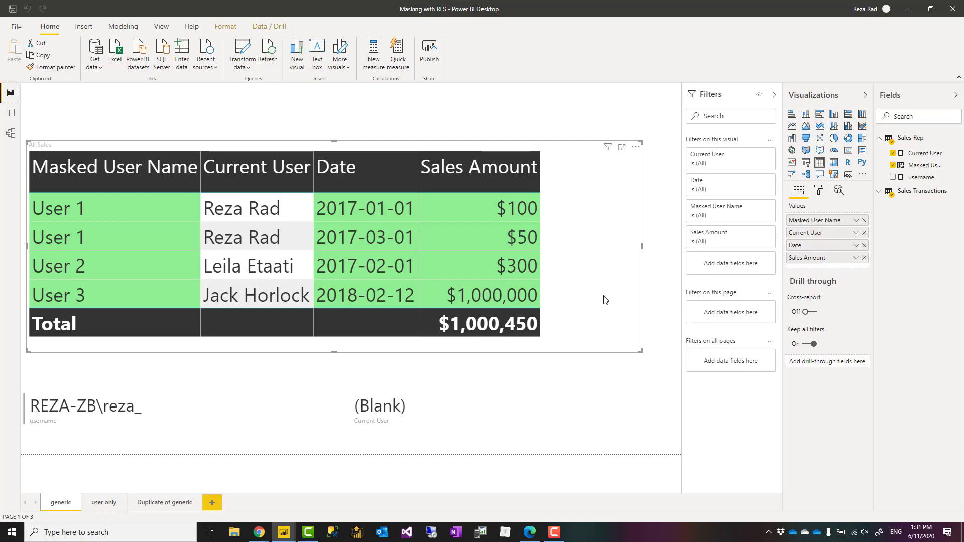
pyautogui.moveTo(583, 200)
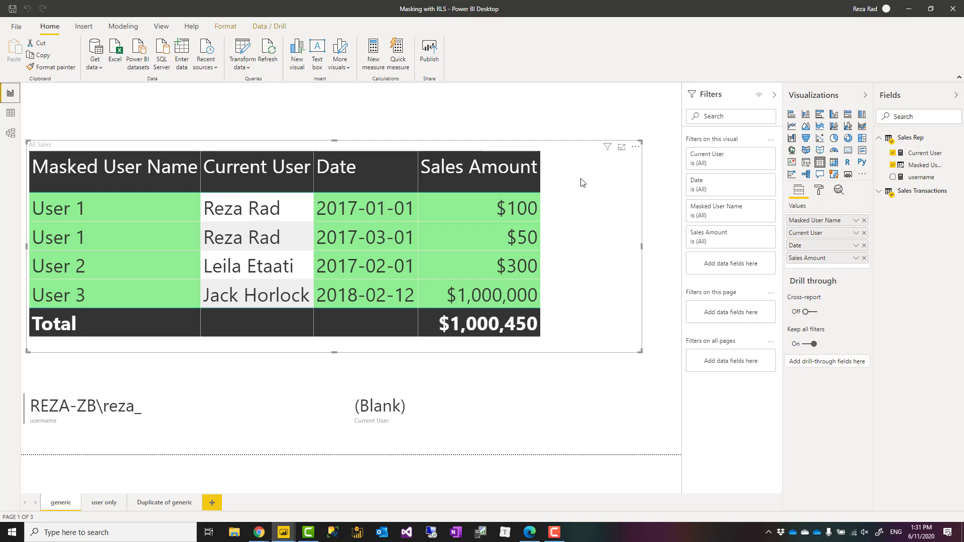
pyautogui.moveTo(712, 187)
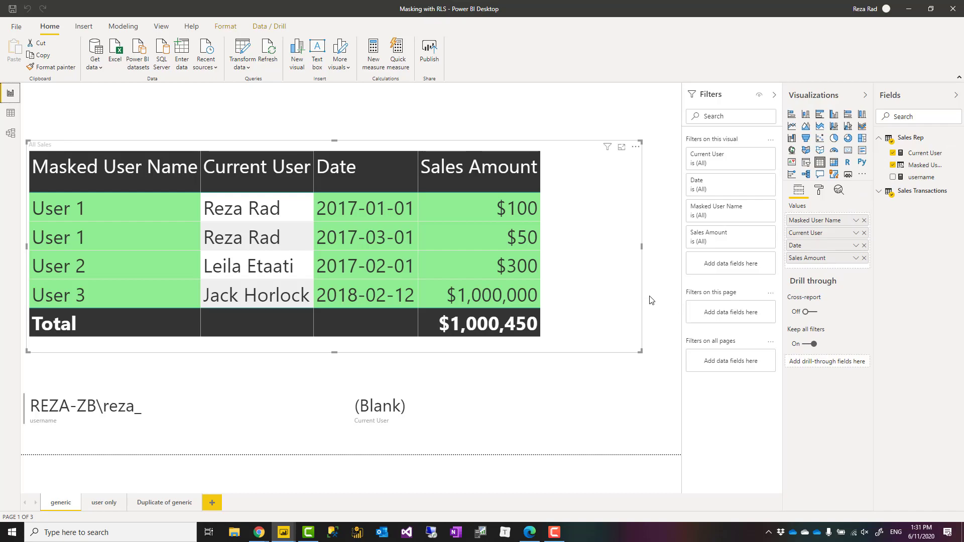
pyautogui.moveTo(859, 325)
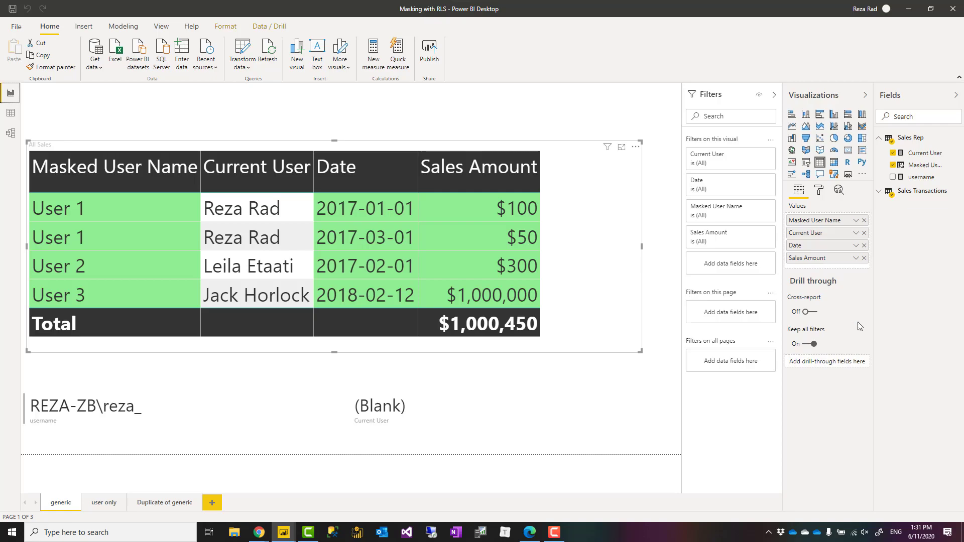